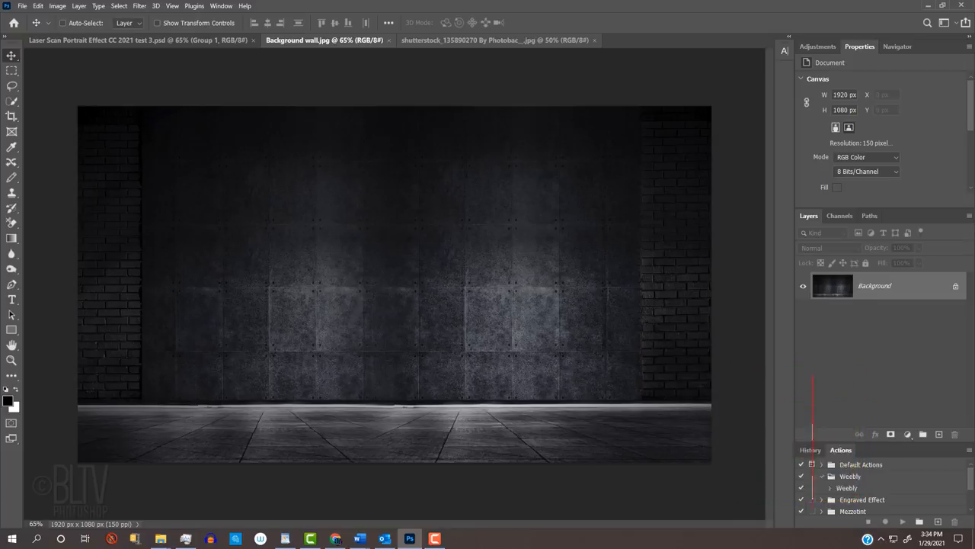
Step: Drag the shutterstock portrait onto the Background wall.jpg document as a new layer
{"action": "left_click", "coordinate": [507, 40]}
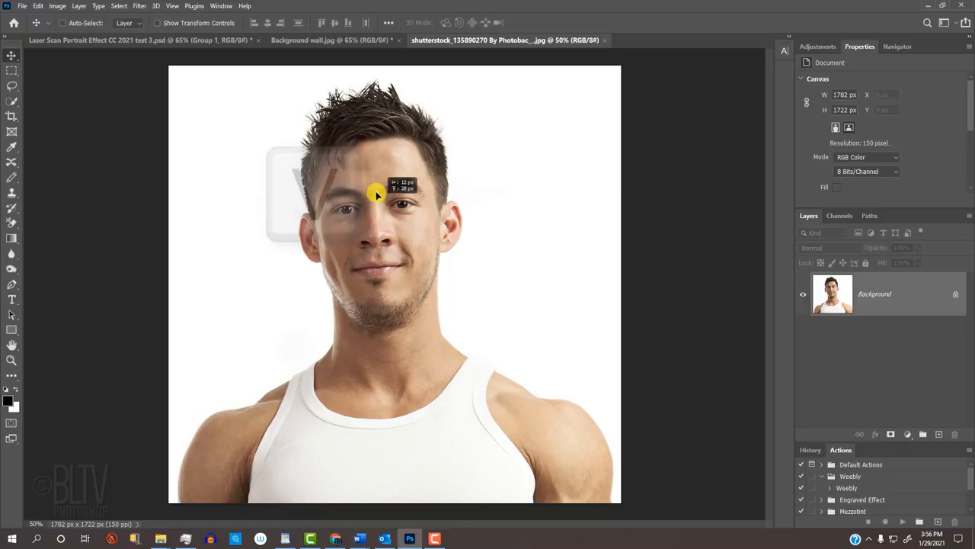
{"action": "left_click", "coordinate": [324, 45]}
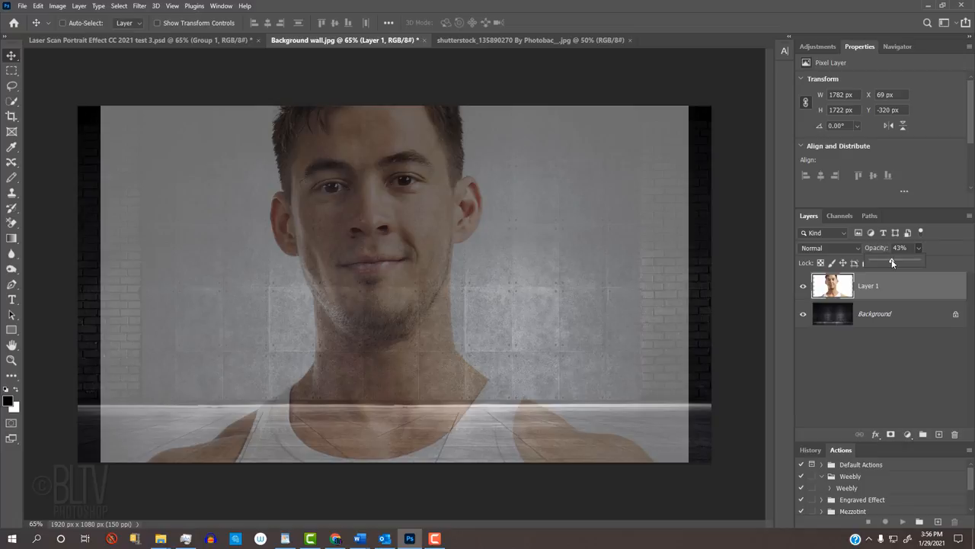
Step: Scale the 43%-opacity portrait layer to 115% and shift the face lower over the wall
{"action": "key", "text": "ctrl+t"}
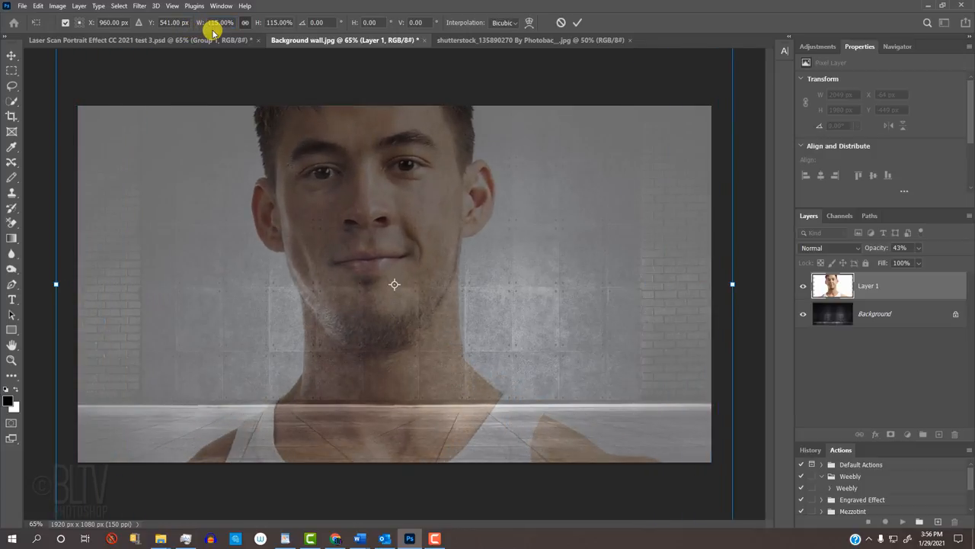
{"action": "mouse_move", "coordinate": [362, 141]}
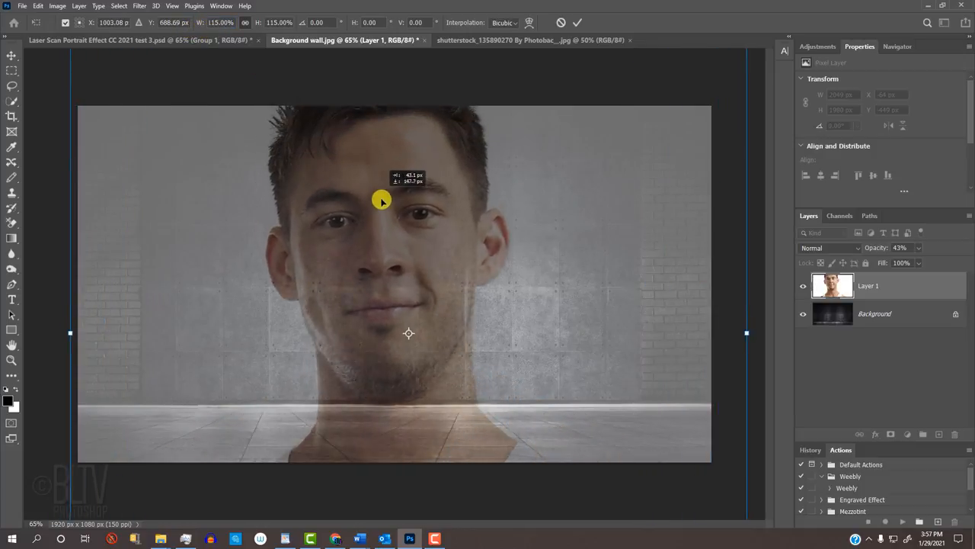
{"action": "left_click_drag", "start_coordinate": [381, 200], "coordinate": [383, 208]}
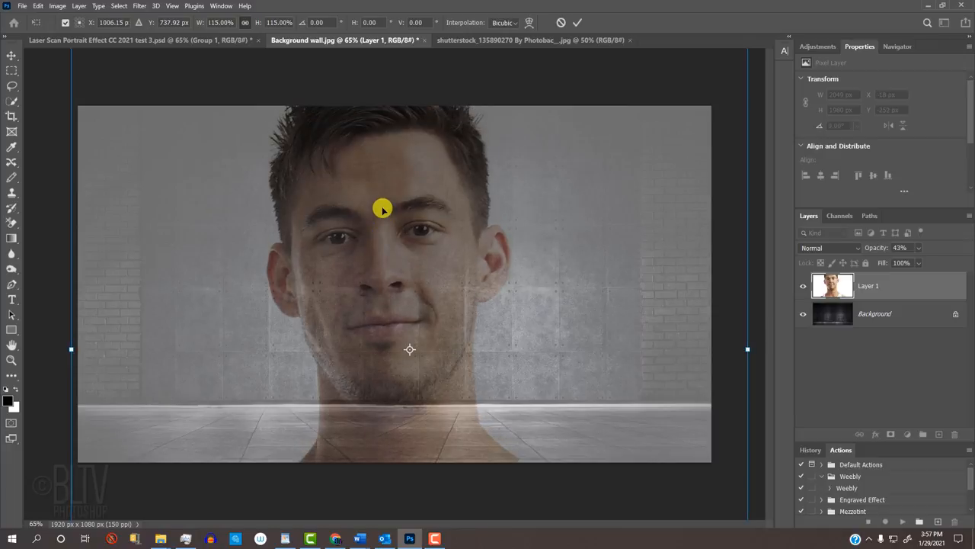
{"action": "left_click", "coordinate": [578, 23]}
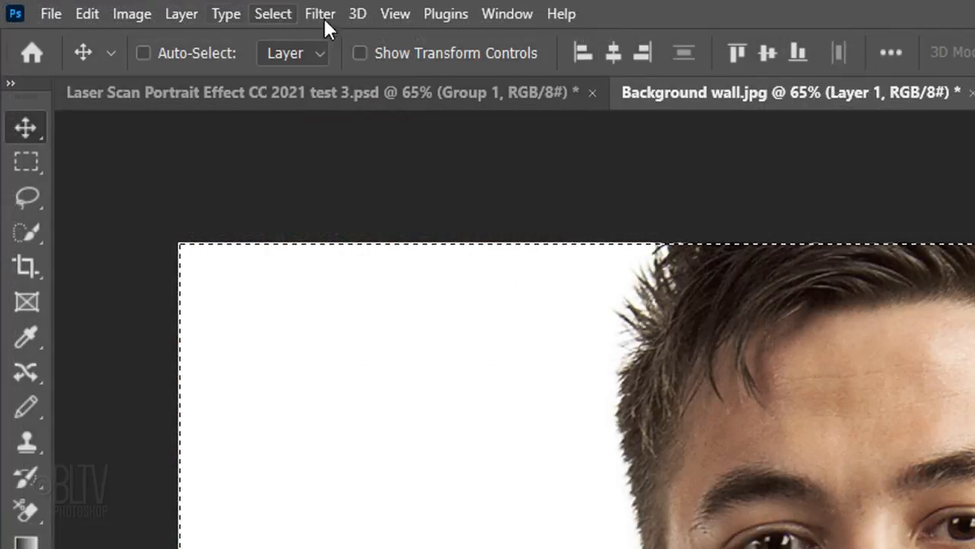
Step: Crop the portrait layer to the 1920×1080 canvas with Image > Crop
{"action": "left_click", "coordinate": [131, 13]}
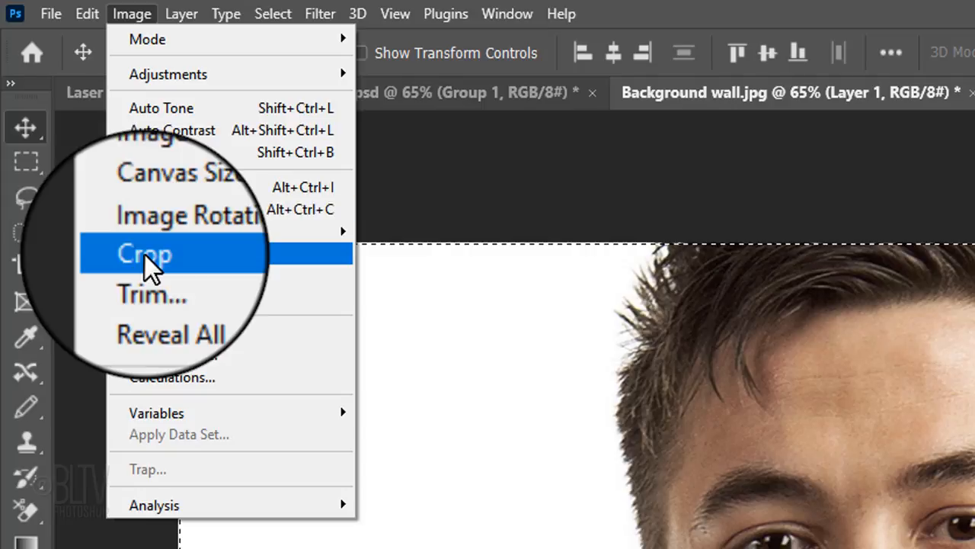
{"action": "left_click", "coordinate": [142, 254]}
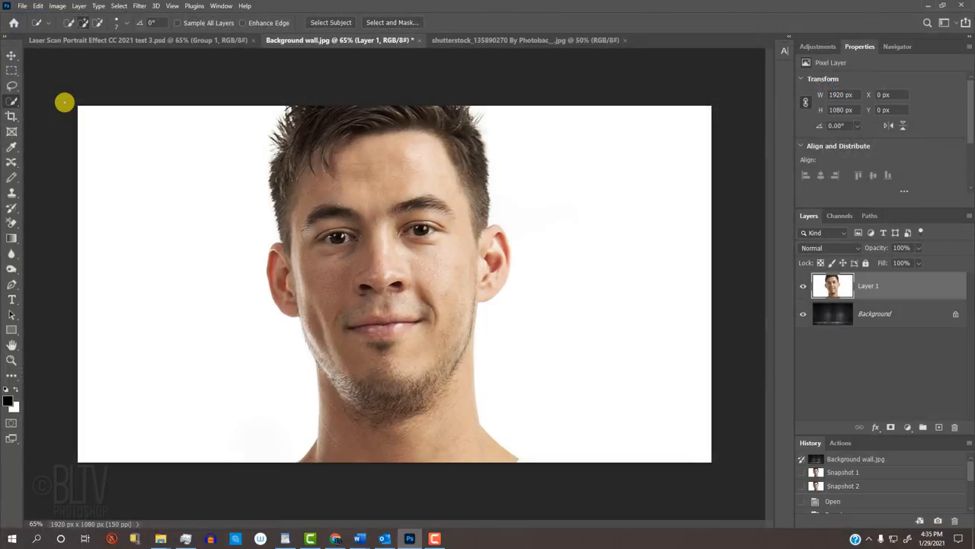
{"action": "mouse_move", "coordinate": [202, 56]}
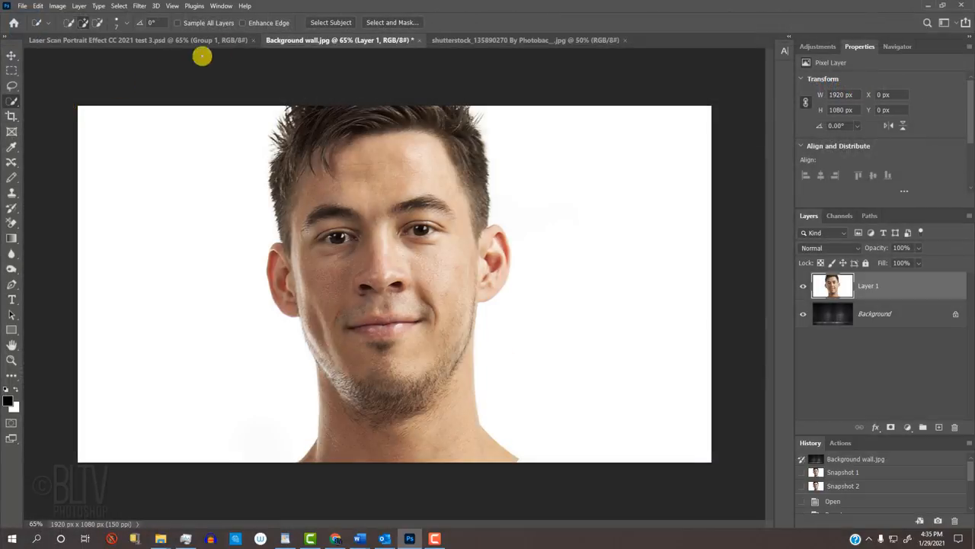
Step: Select the man with Select Subject and bring up the classic Refine Edge dialog
{"action": "left_click", "coordinate": [330, 21]}
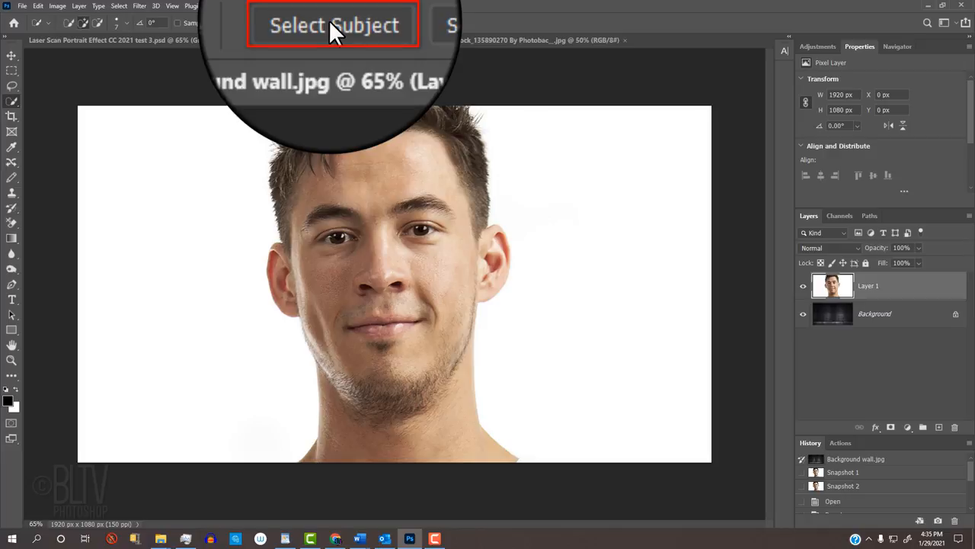
{"action": "left_click", "coordinate": [331, 24]}
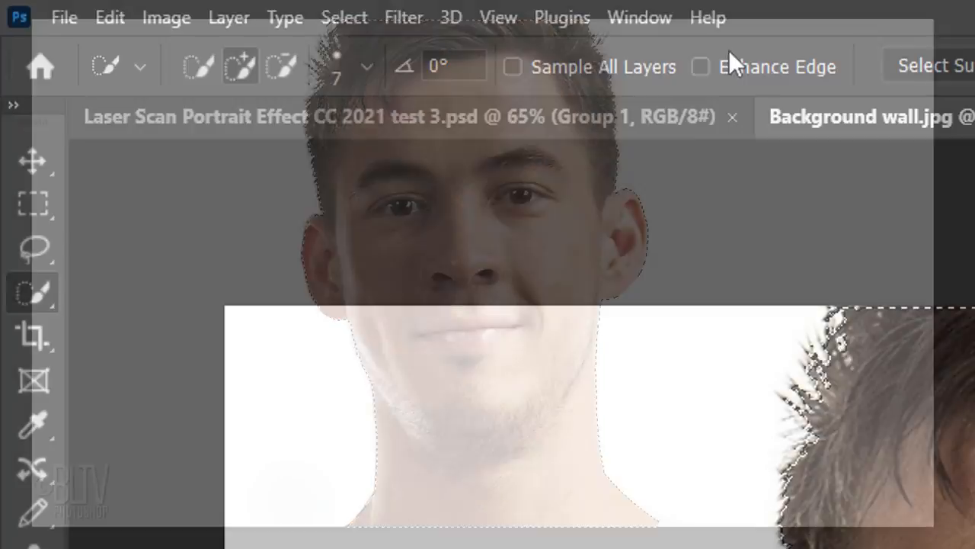
{"action": "left_click", "coordinate": [342, 15]}
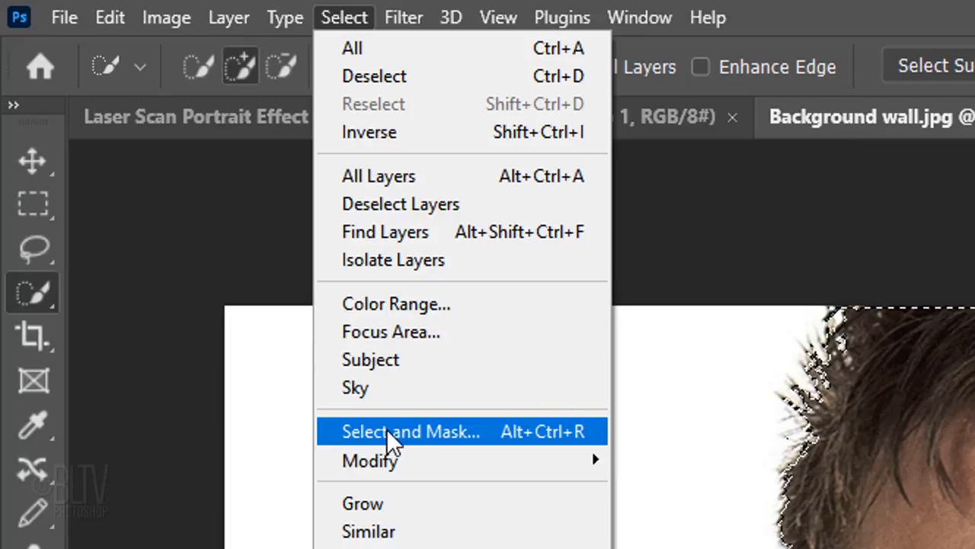
{"action": "key", "text": "Shift"}
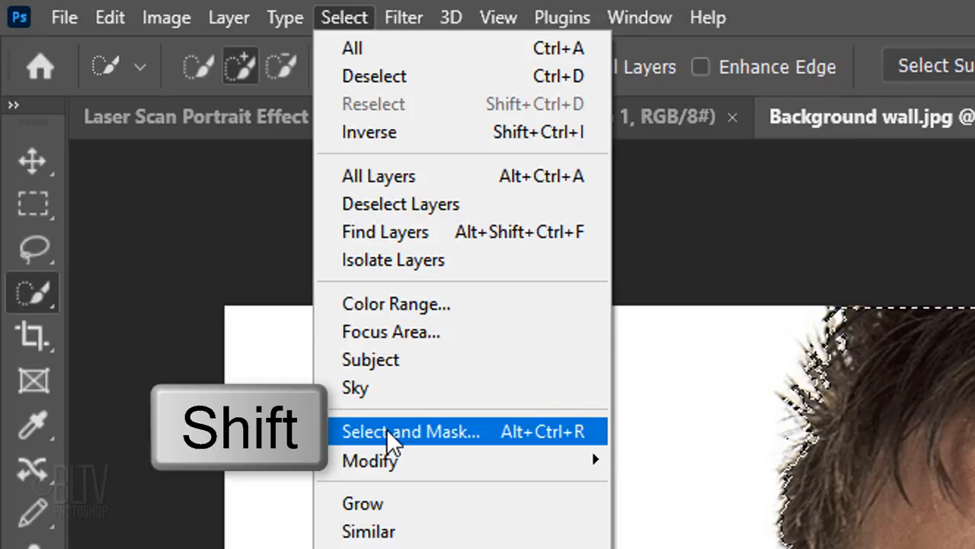
{"action": "left_click", "coordinate": [411, 431]}
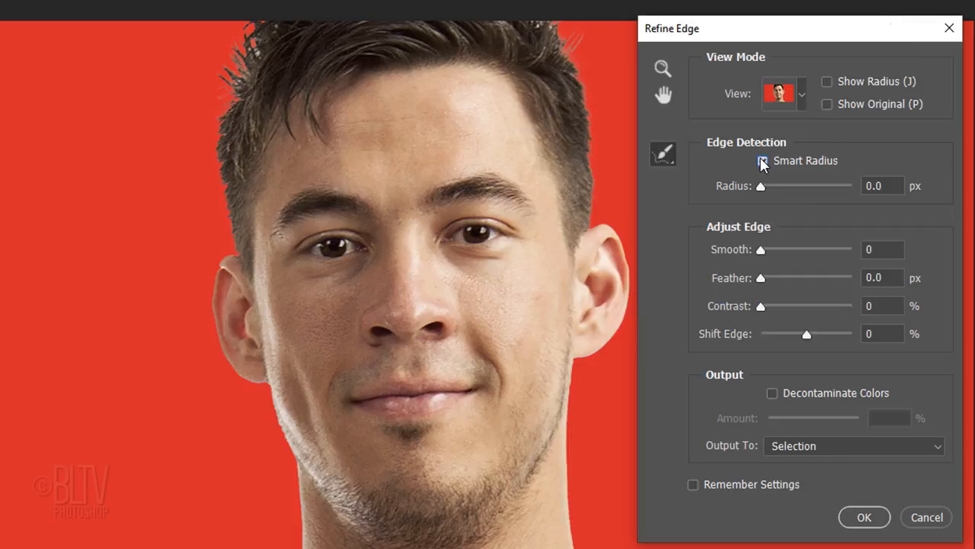
Step: Refine edges with Smart Radius, Feather 2, Contrast 100, Shift Edge -28, Decontaminate Colors, masked new layer
{"action": "left_click", "coordinate": [763, 161]}
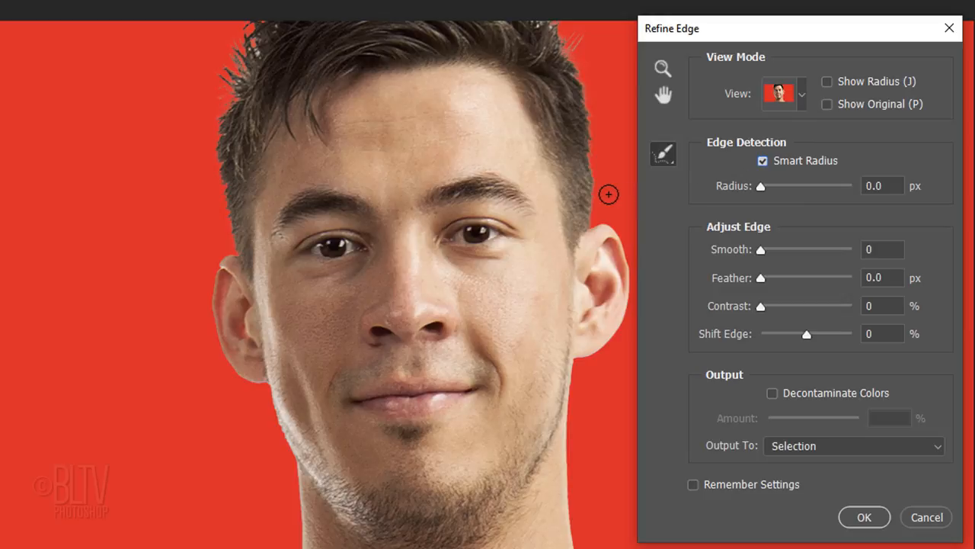
{"action": "key", "text": "CapsLock"}
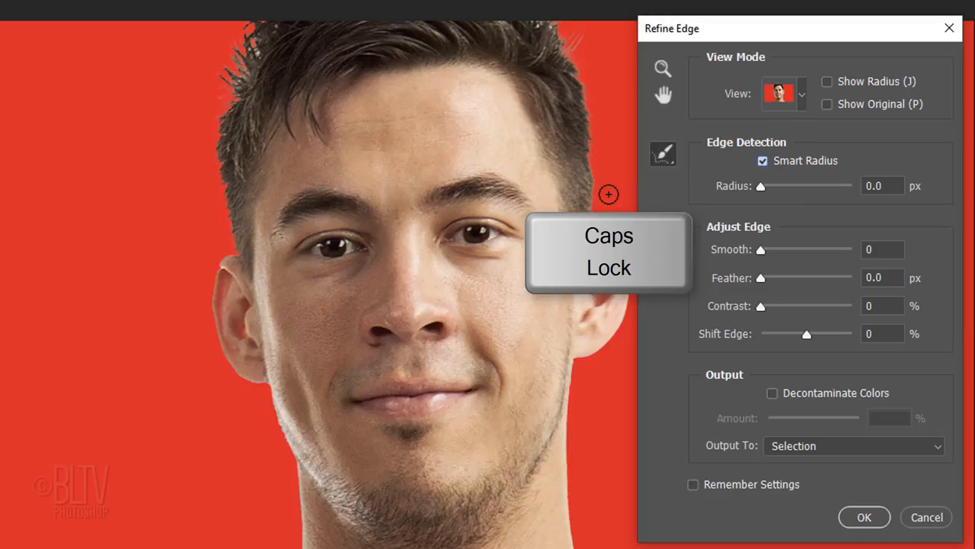
{"action": "key", "text": "["}
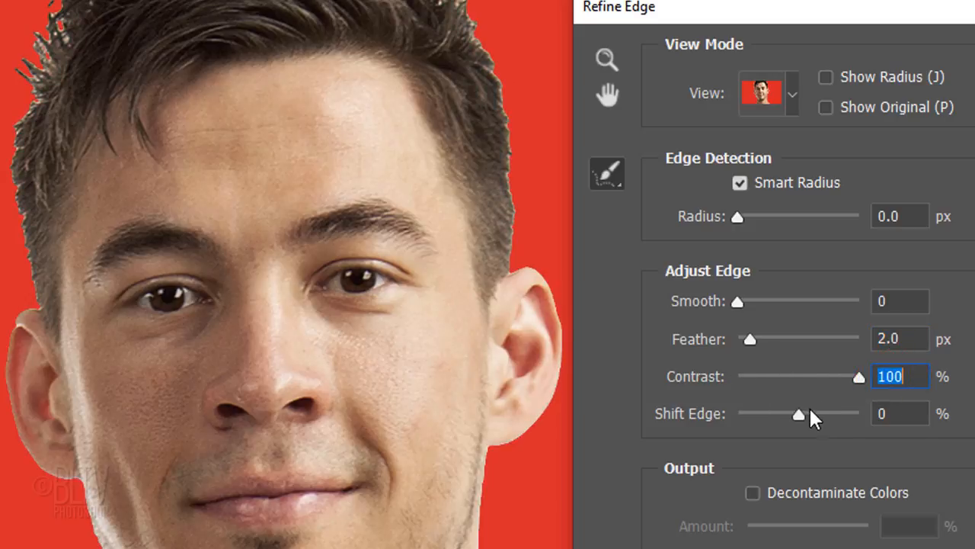
{"action": "left_click_drag", "start_coordinate": [799, 414], "coordinate": [781, 414]}
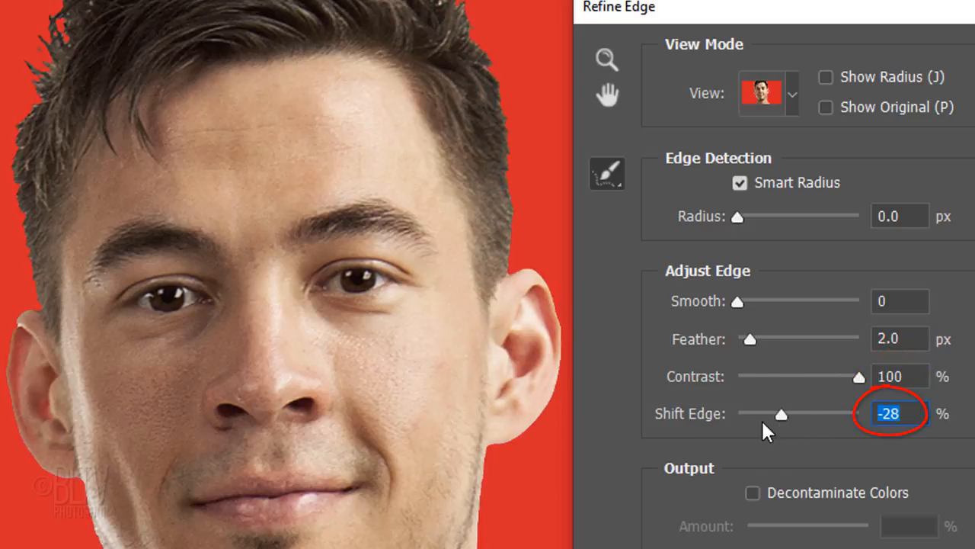
{"action": "scroll", "scroll_direction": "down", "scroll_amount": 3}
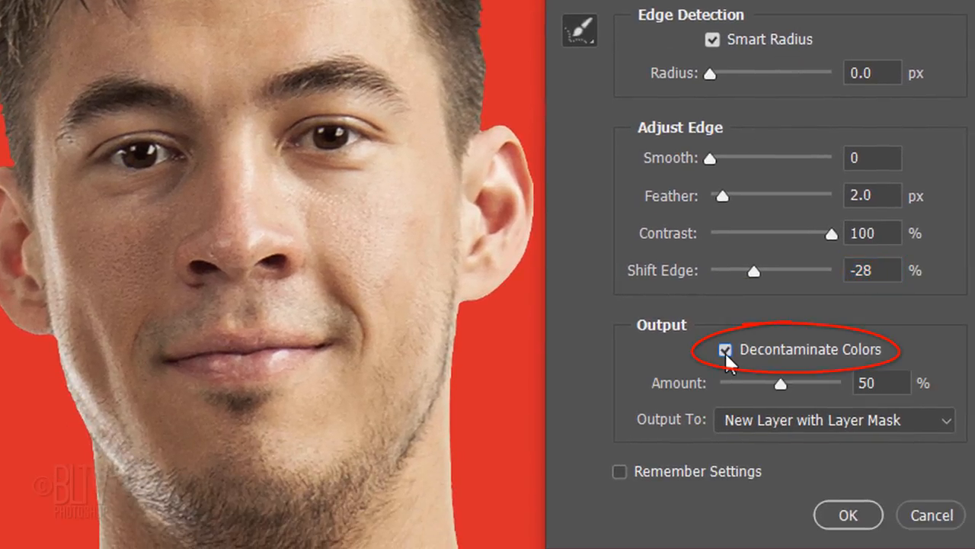
{"action": "left_click", "coordinate": [723, 349]}
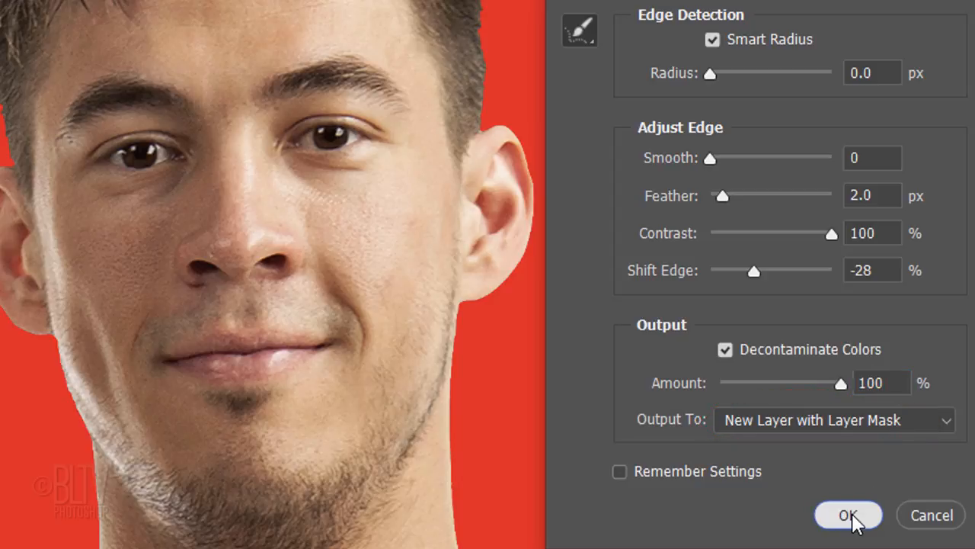
{"action": "left_click", "coordinate": [849, 515]}
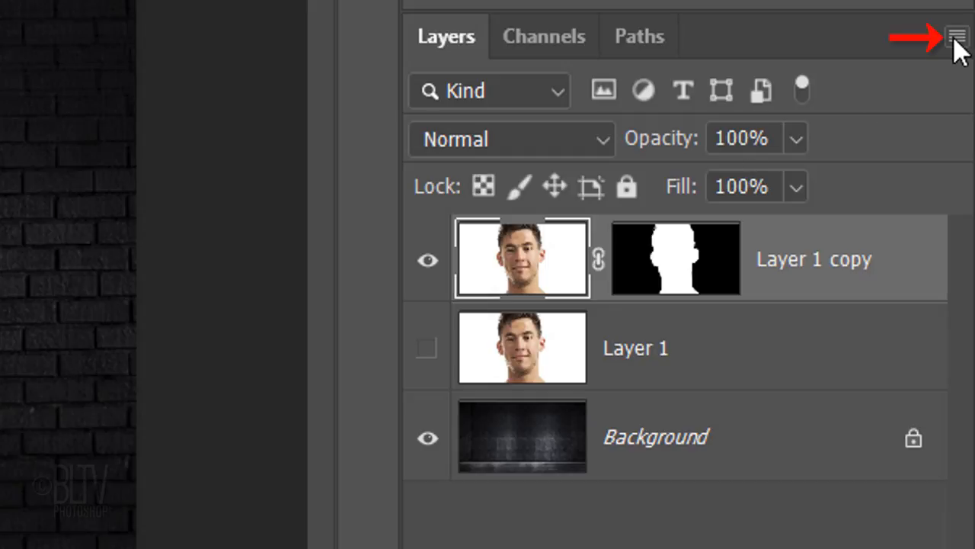
Step: Convert the masked portrait layer to a smart object and duplicate it
{"action": "left_click", "coordinate": [956, 32]}
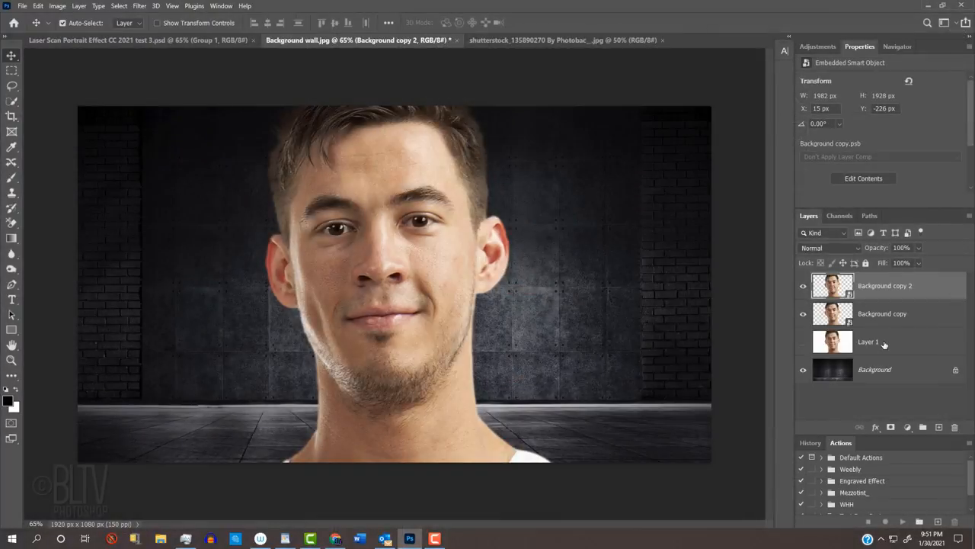
{"action": "left_click", "coordinate": [802, 341]}
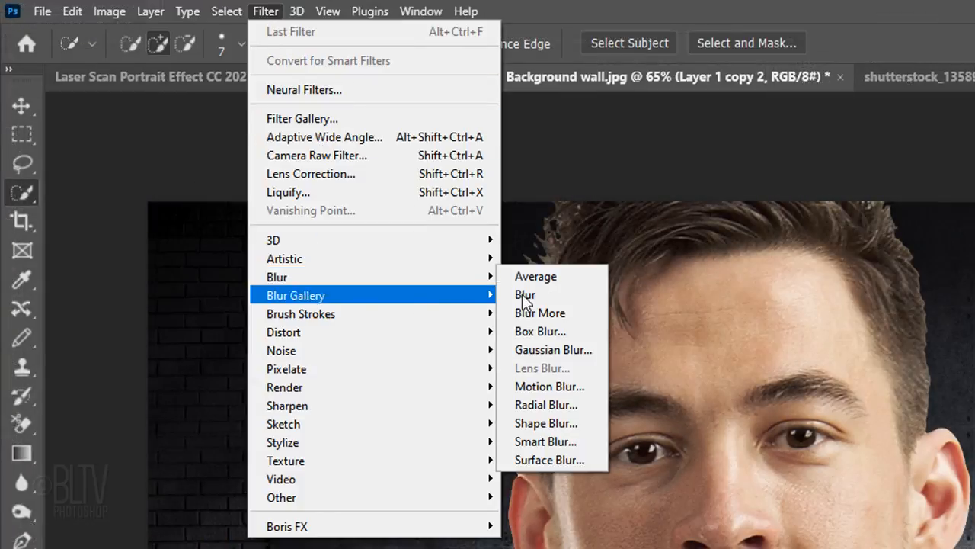
Step: Apply Smart Blur (radius 3, threshold 25) and then Gaussian Blur to the portrait copy
{"action": "left_click", "coordinate": [545, 441]}
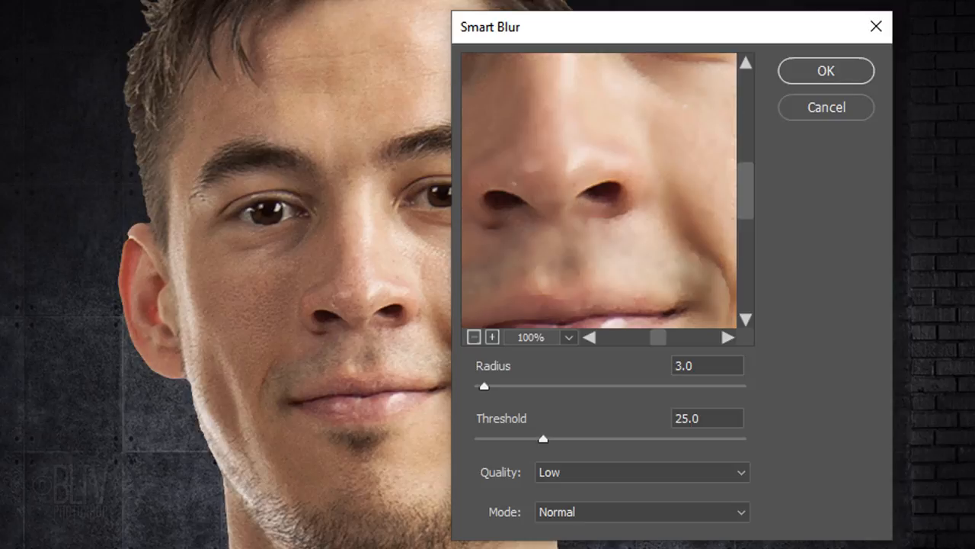
{"action": "left_click", "coordinate": [825, 70]}
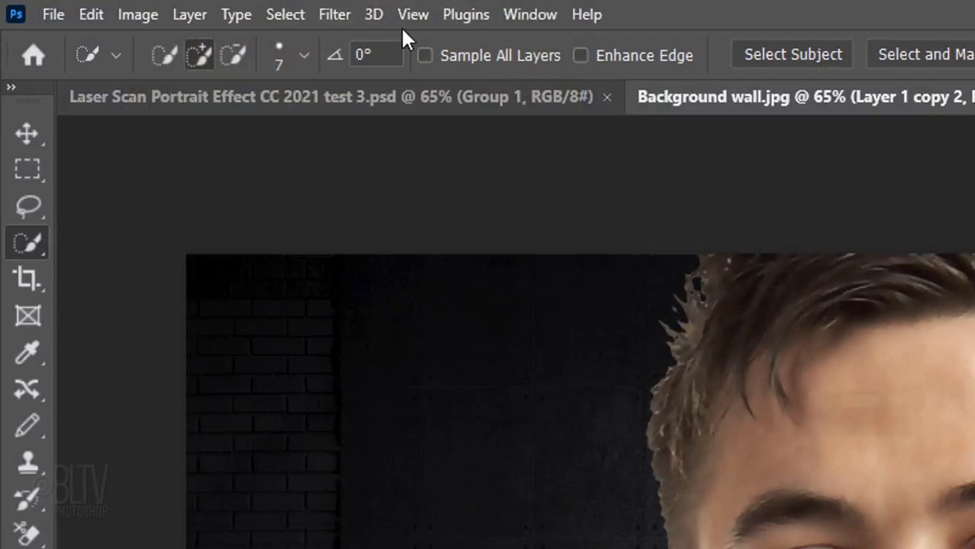
{"action": "left_click", "coordinate": [335, 15]}
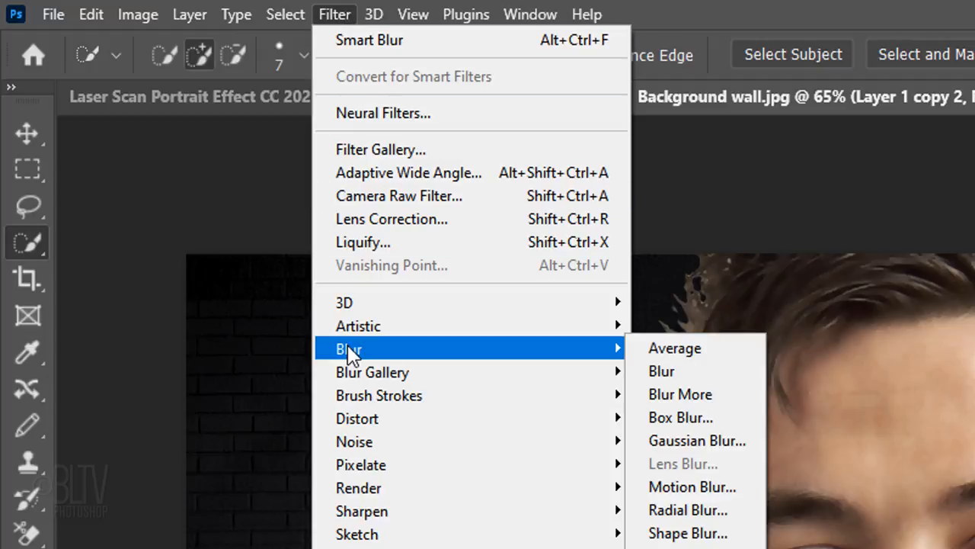
{"action": "mouse_move", "coordinate": [693, 440]}
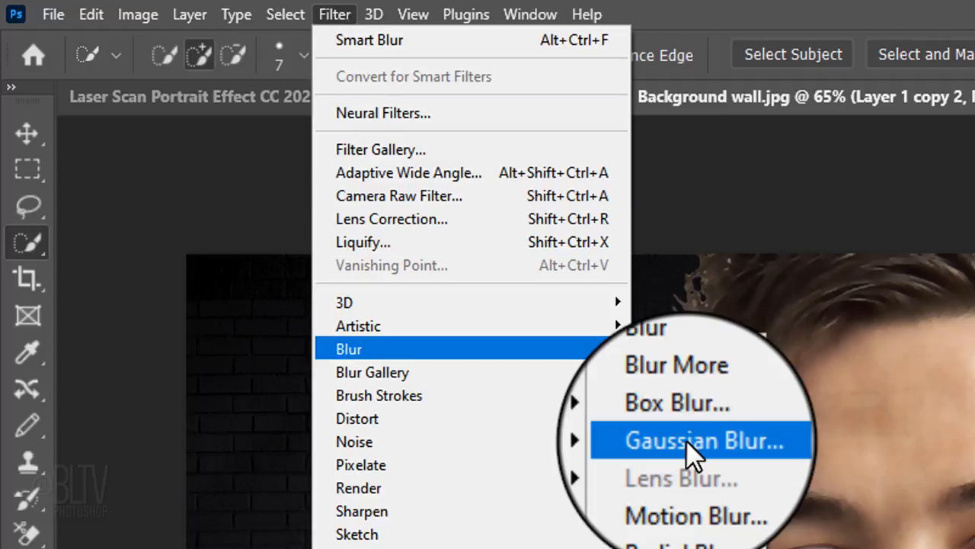
{"action": "left_click", "coordinate": [691, 440]}
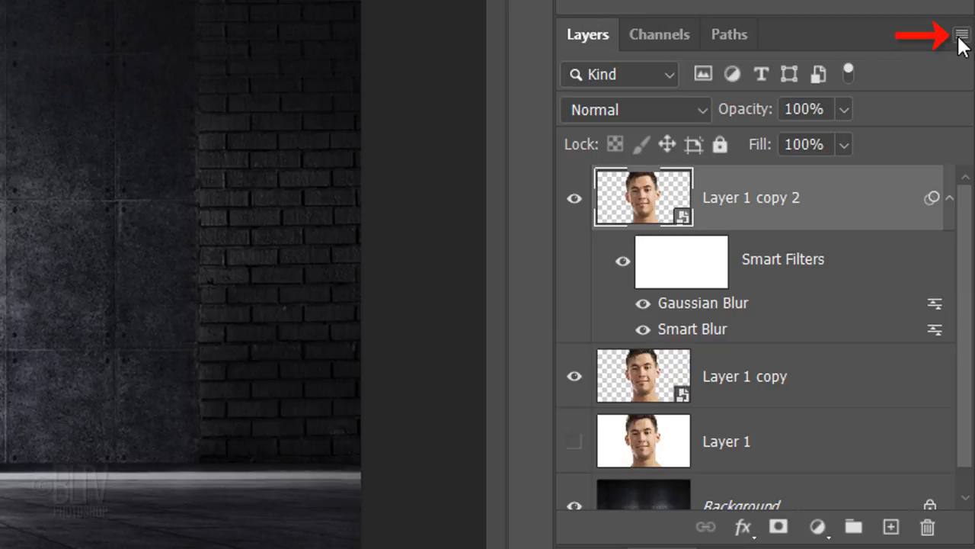
Step: Duplicate the blurred portrait layer into a new document named 'Displacement'
{"action": "left_click", "coordinate": [961, 32]}
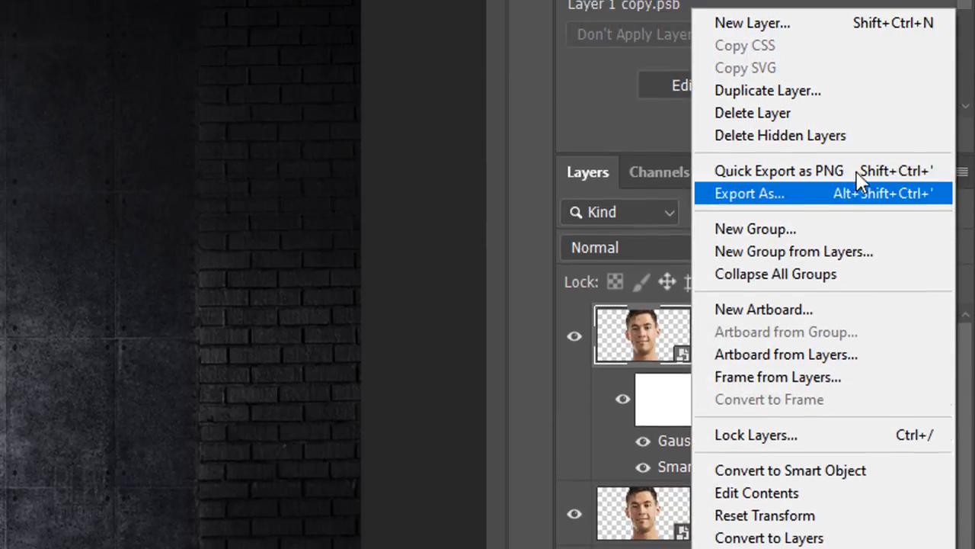
{"action": "left_click", "coordinate": [768, 90]}
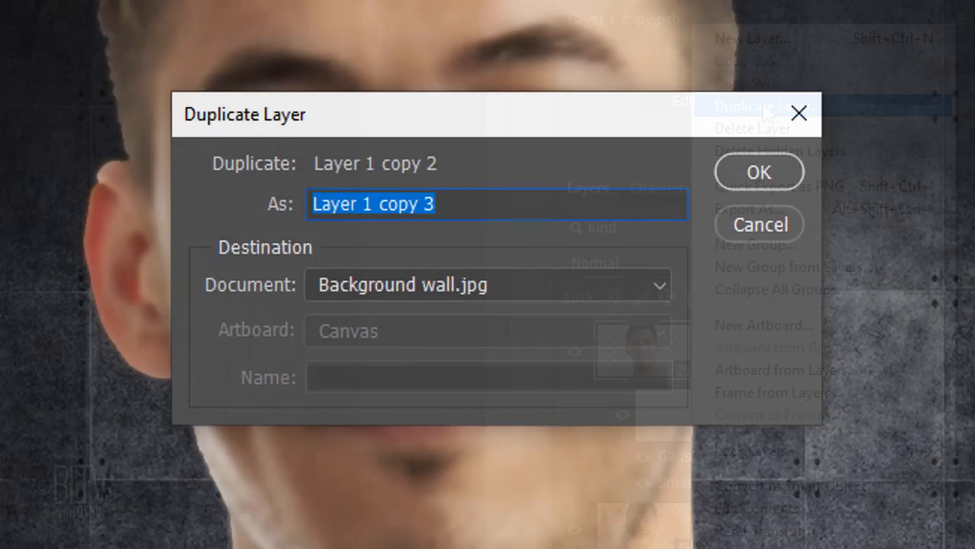
{"action": "left_click", "coordinate": [488, 285]}
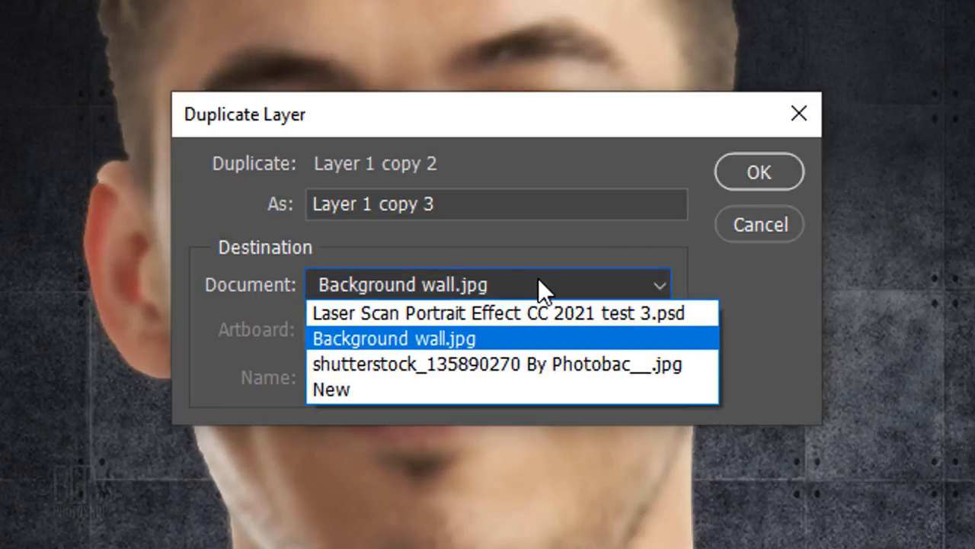
{"action": "left_click", "coordinate": [335, 390]}
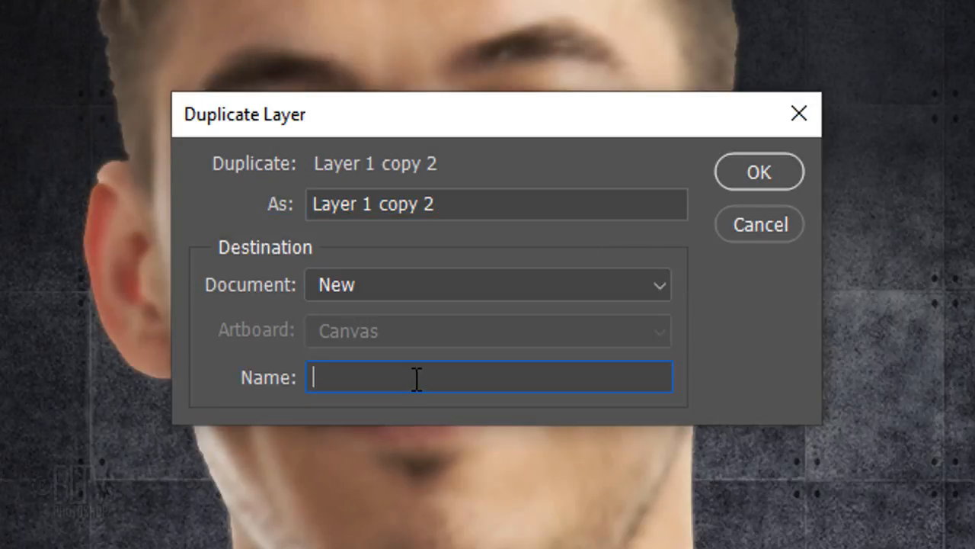
{"action": "type", "text": "Displacement"}
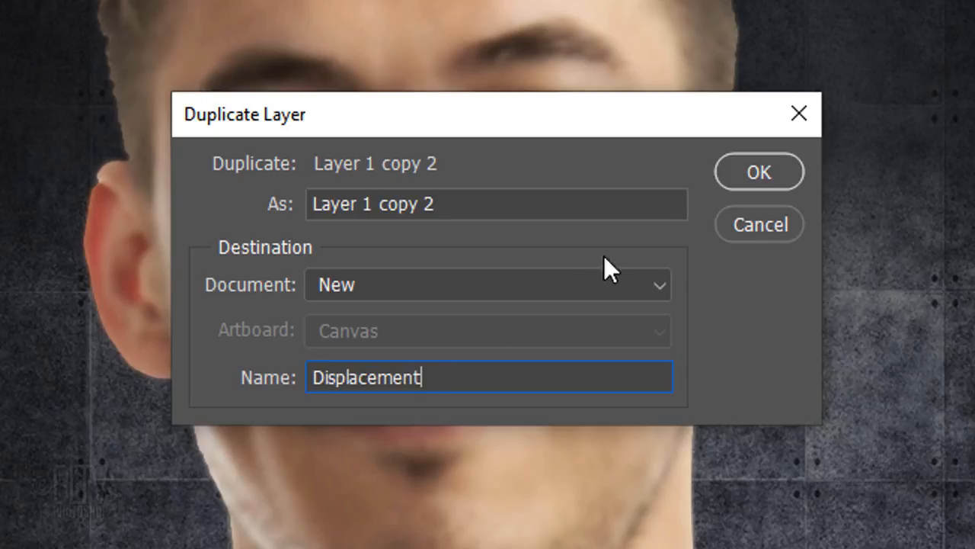
{"action": "left_click", "coordinate": [759, 171]}
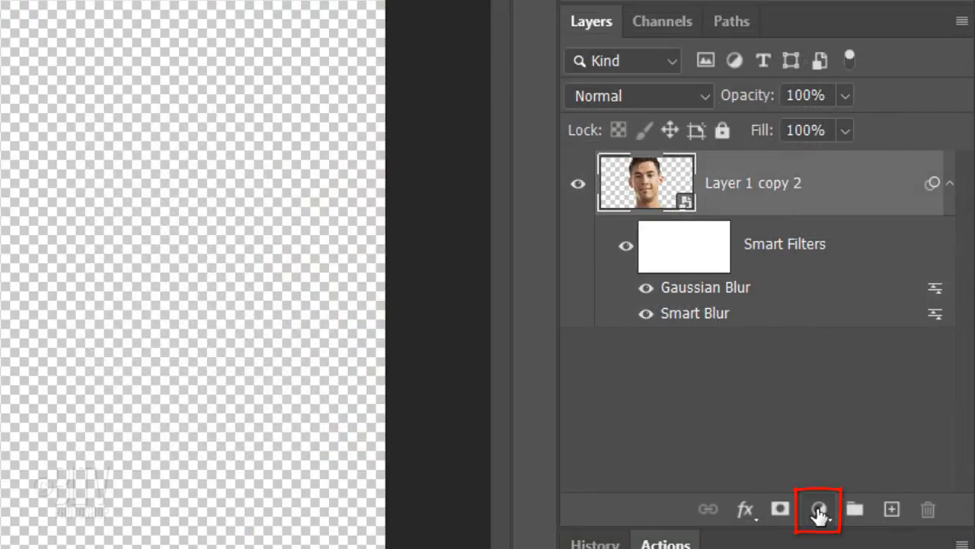
Step: Add a Black & White adjustment layer to the Displacement portrait
{"action": "left_click", "coordinate": [817, 509]}
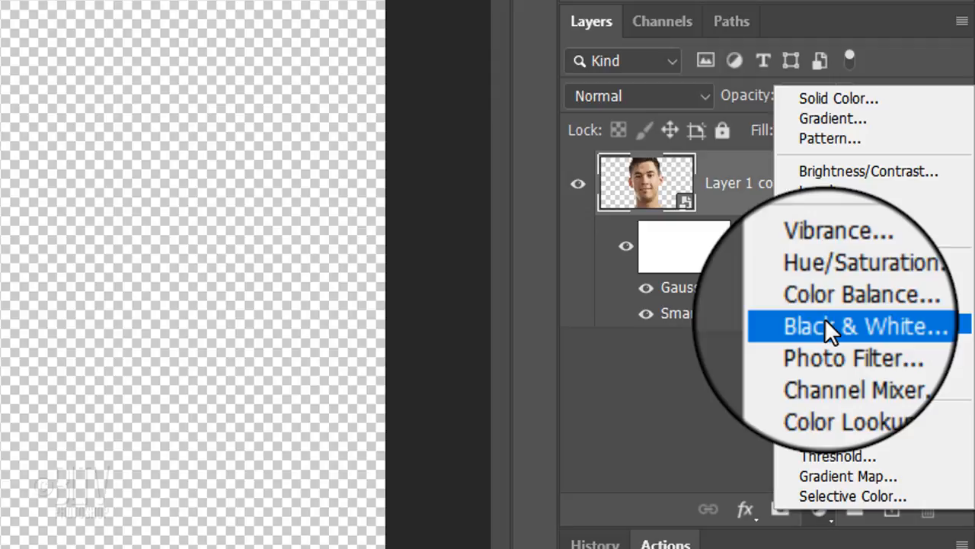
{"action": "left_click", "coordinate": [864, 325]}
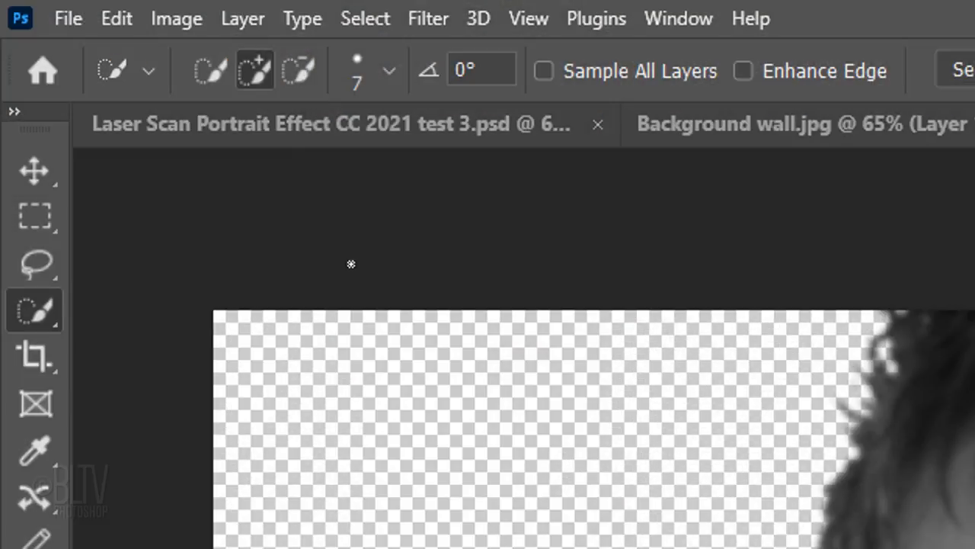
Step: Save Displacement as PSD into 'Grid scan portrait effect CC 2021', accepting format options
{"action": "left_click", "coordinate": [59, 18]}
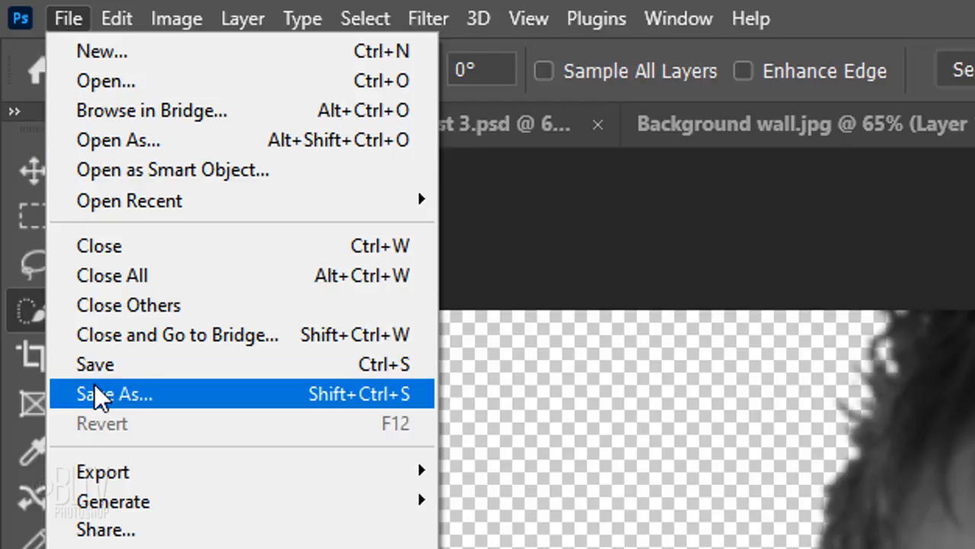
{"action": "left_click", "coordinate": [113, 393]}
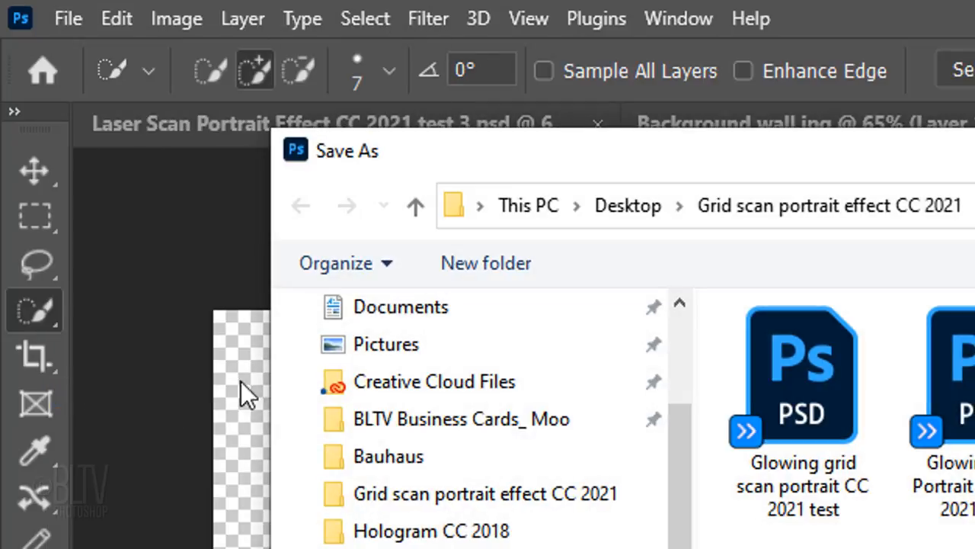
{"action": "left_click", "coordinate": [627, 205]}
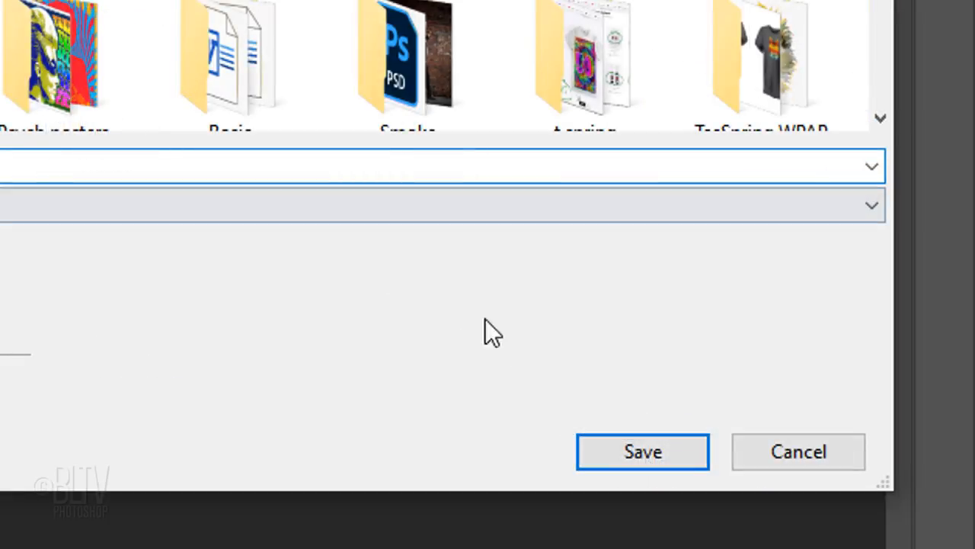
{"action": "left_click", "coordinate": [643, 451]}
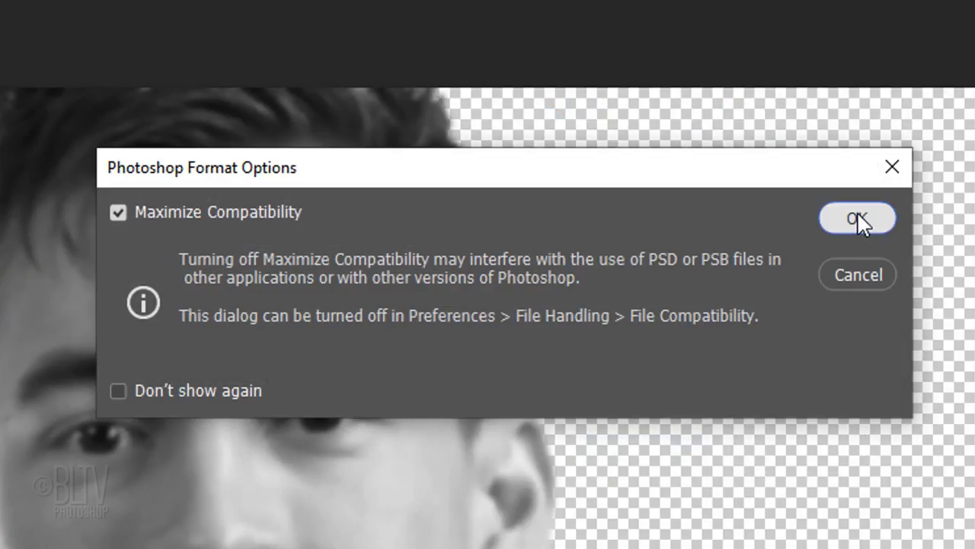
{"action": "left_click", "coordinate": [857, 219]}
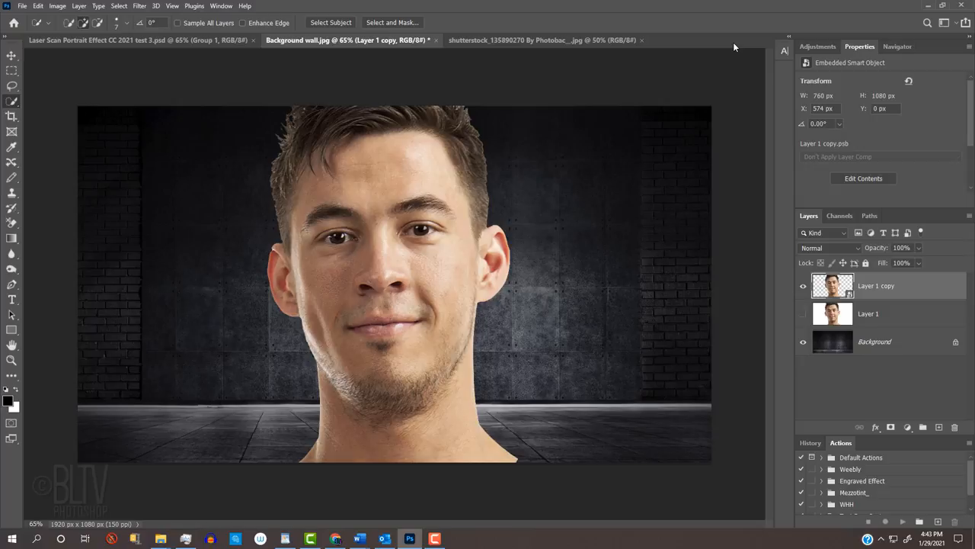
Step: Close the Displacement document and return to the Background wall.jpg composition
{"action": "left_click", "coordinate": [32, 5]}
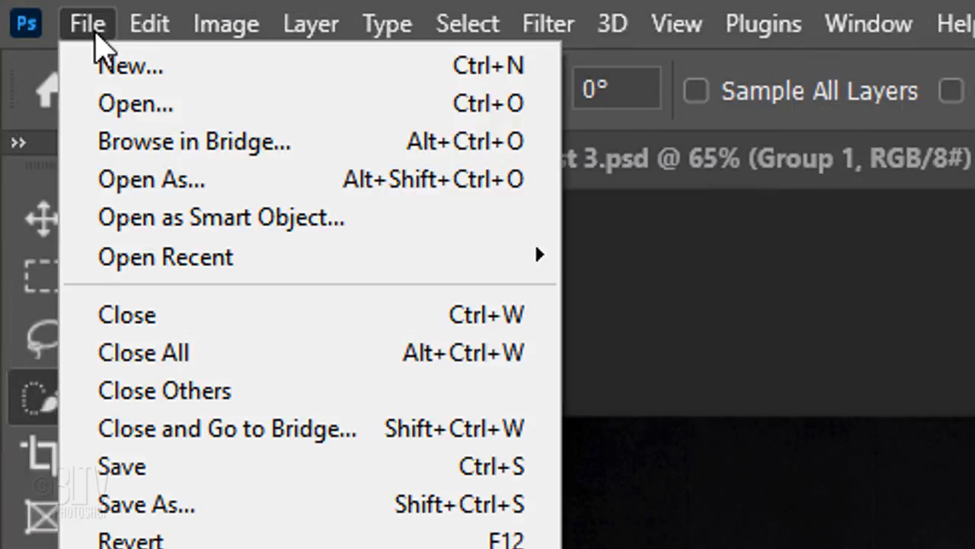
Step: Create a 10×10 px document, fit it on screen, and unlock its background
{"action": "left_click", "coordinate": [130, 67]}
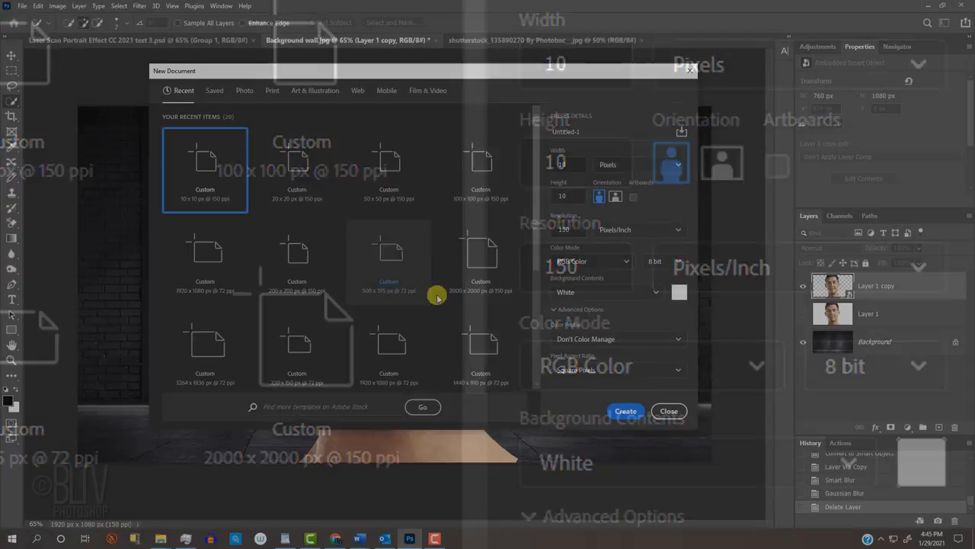
{"action": "left_click", "coordinate": [626, 411]}
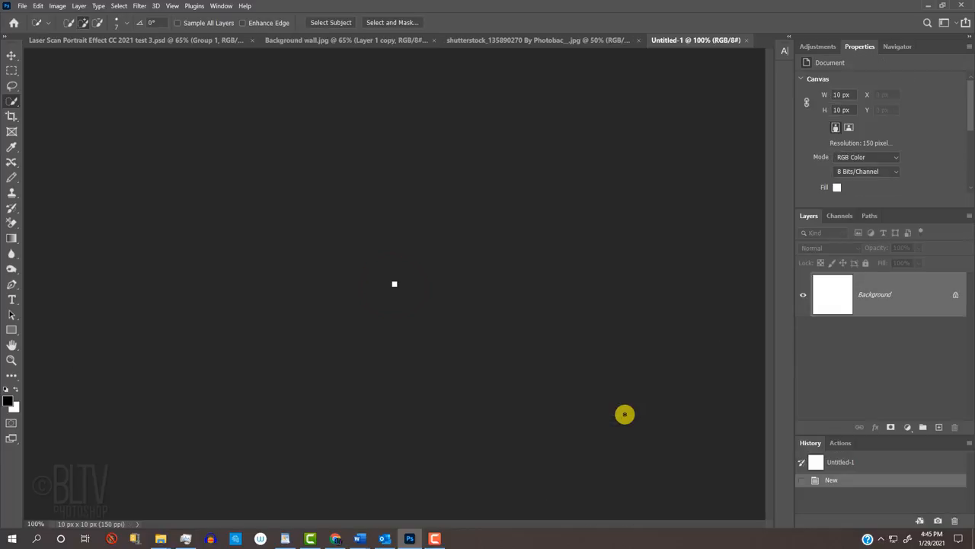
{"action": "key", "text": "ctrl+0"}
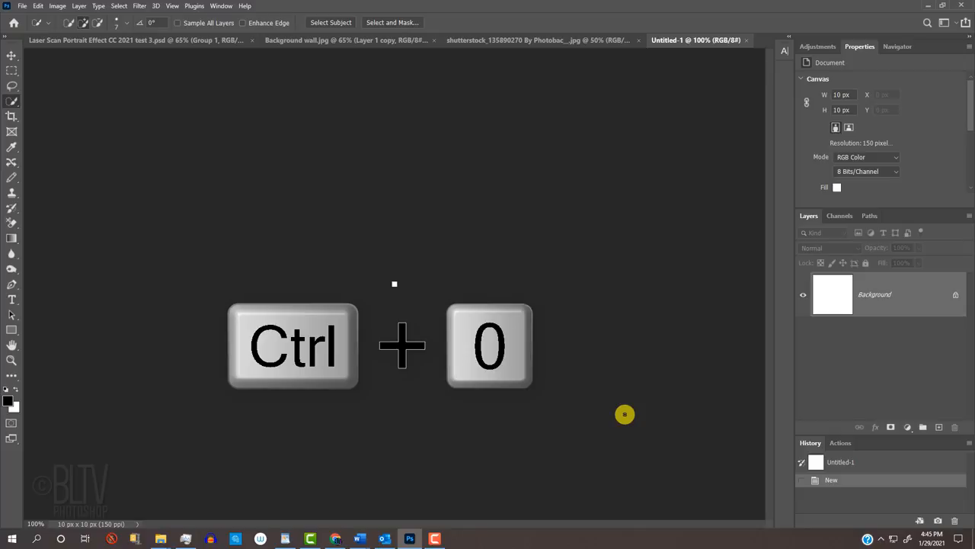
{"action": "key", "text": "ctrl+0"}
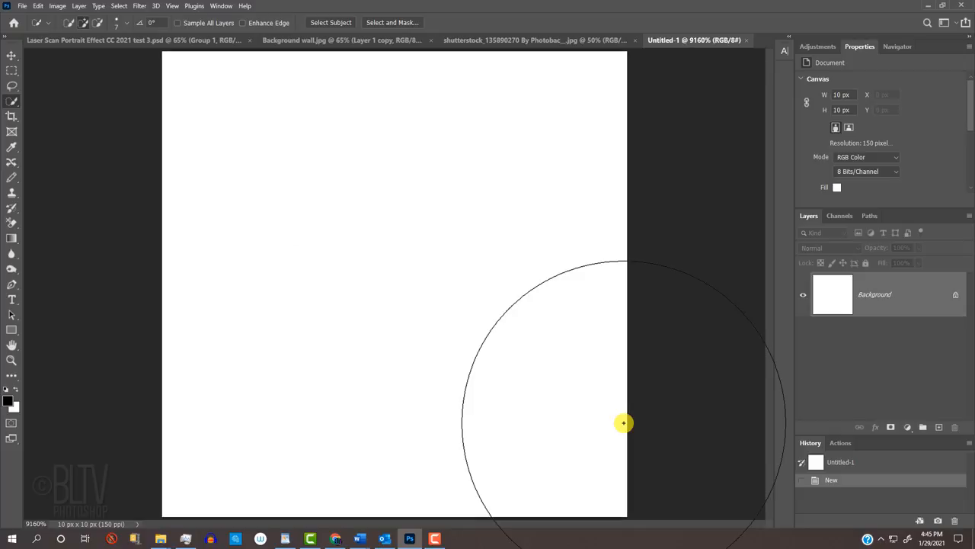
{"action": "left_click", "coordinate": [9, 55]}
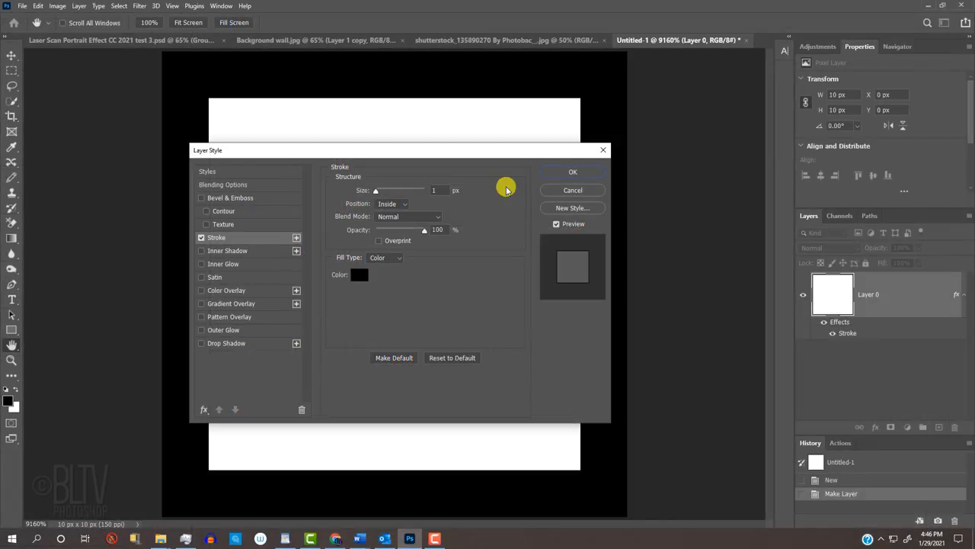
Step: Add a 1 px black inside stroke to the square and flatten the image
{"action": "left_click", "coordinate": [572, 172]}
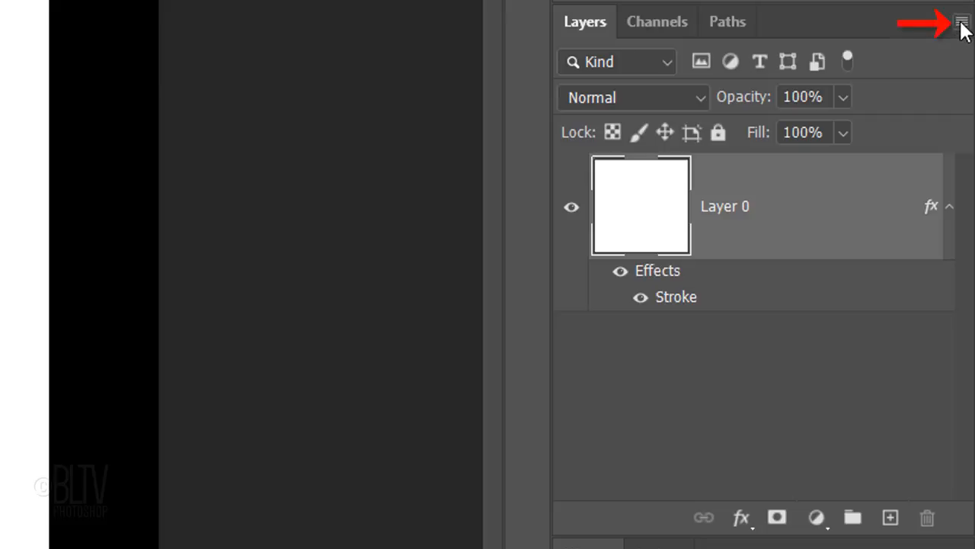
{"action": "left_click", "coordinate": [961, 21]}
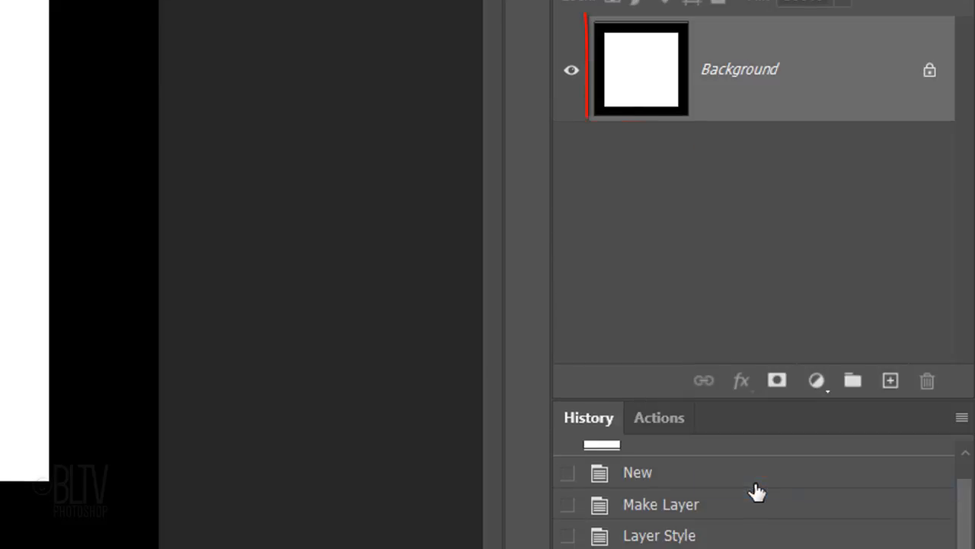
{"action": "left_click", "coordinate": [112, 18]}
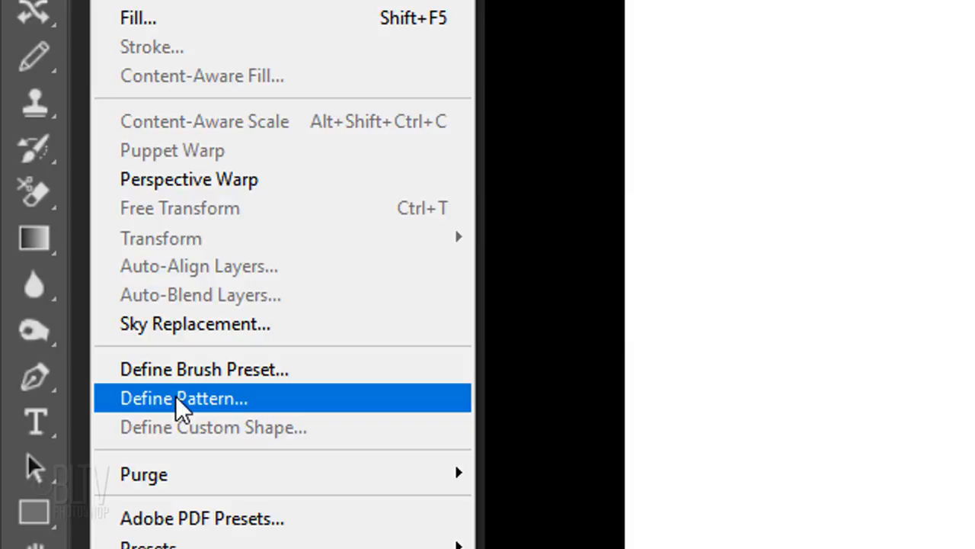
Step: Define the square as a pattern named 'displace grid' and close its document
{"action": "left_click", "coordinate": [183, 399]}
{"action": "type", "text": "displace grid"}
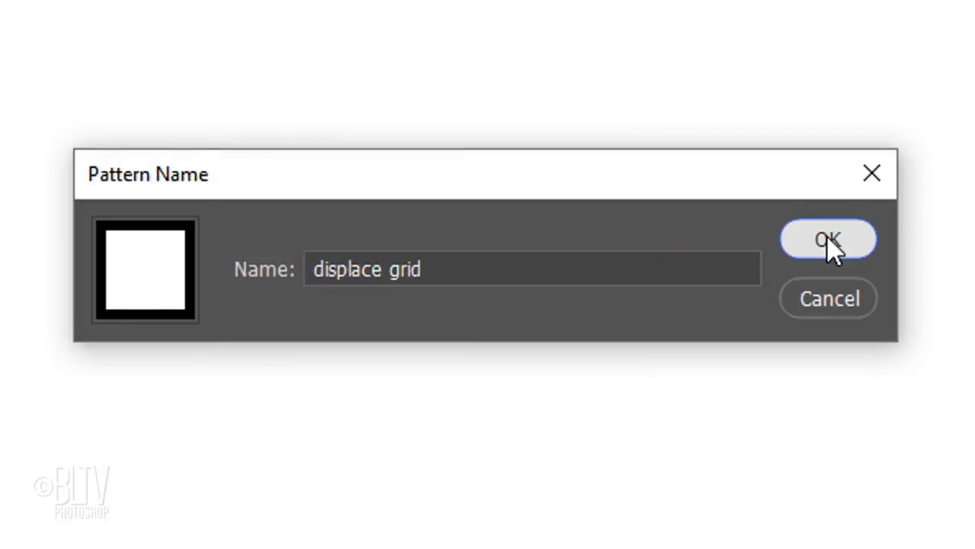
{"action": "left_click", "coordinate": [836, 238]}
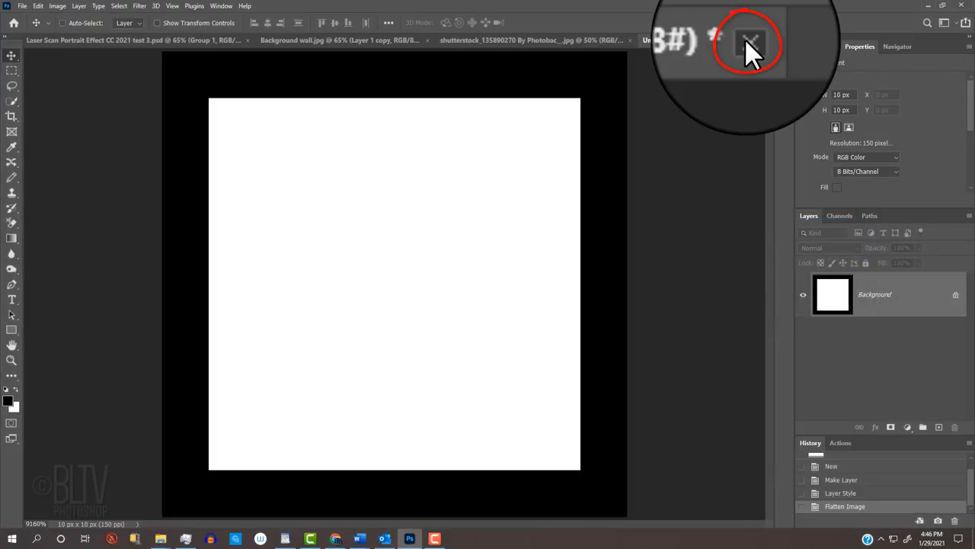
{"action": "left_click", "coordinate": [752, 42]}
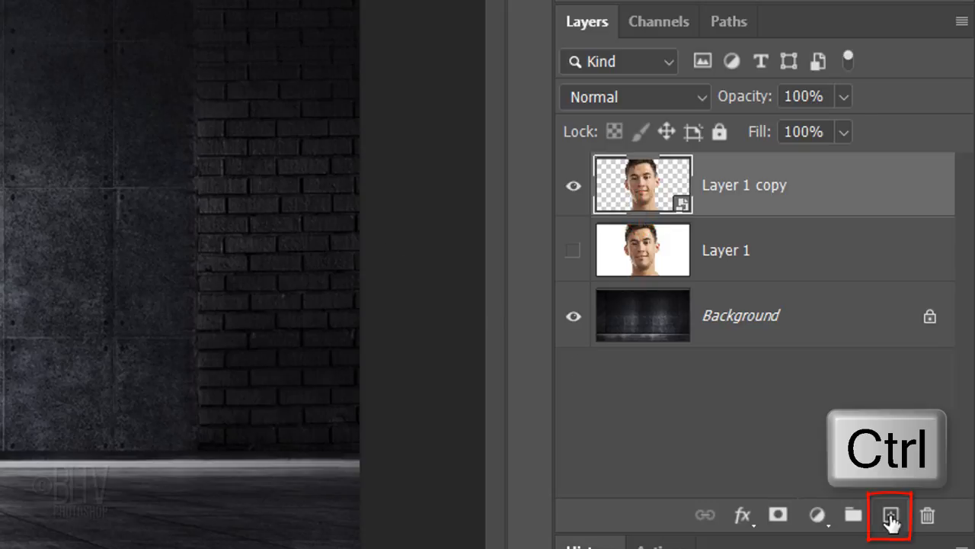
Step: Add black Layer 2, hide Layer 1 copy, and add a 'displace grid' Pattern Fill
{"action": "left_click", "coordinate": [890, 515]}
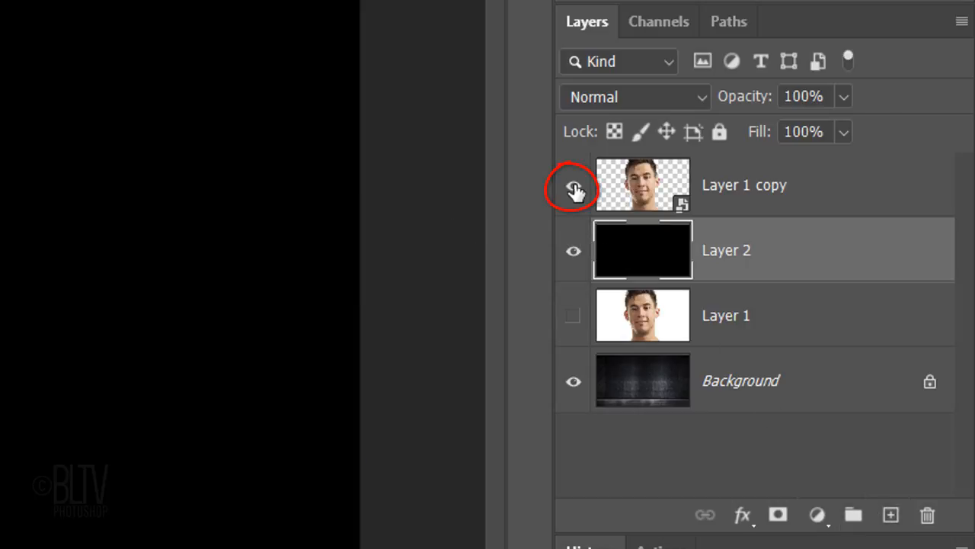
{"action": "left_click", "coordinate": [572, 185]}
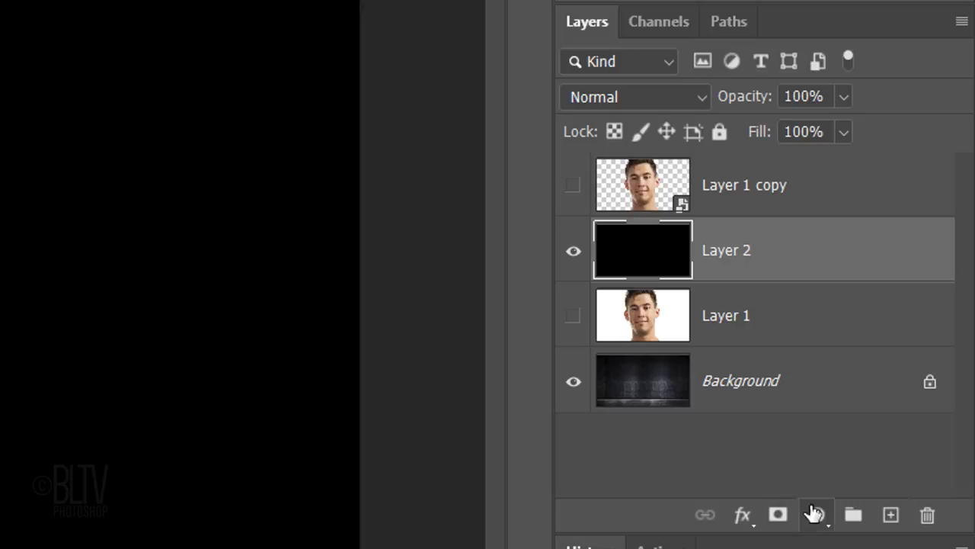
{"action": "left_click", "coordinate": [813, 513]}
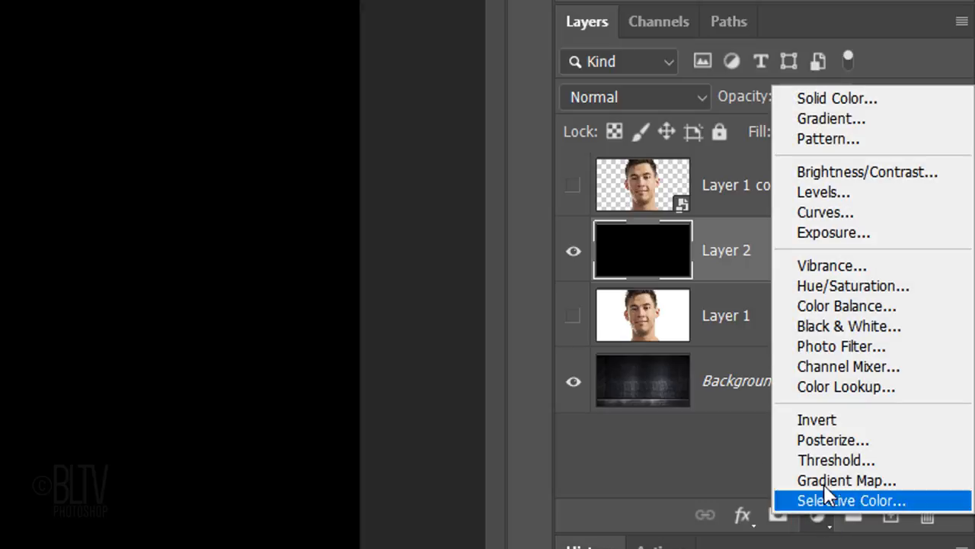
{"action": "left_click", "coordinate": [828, 139]}
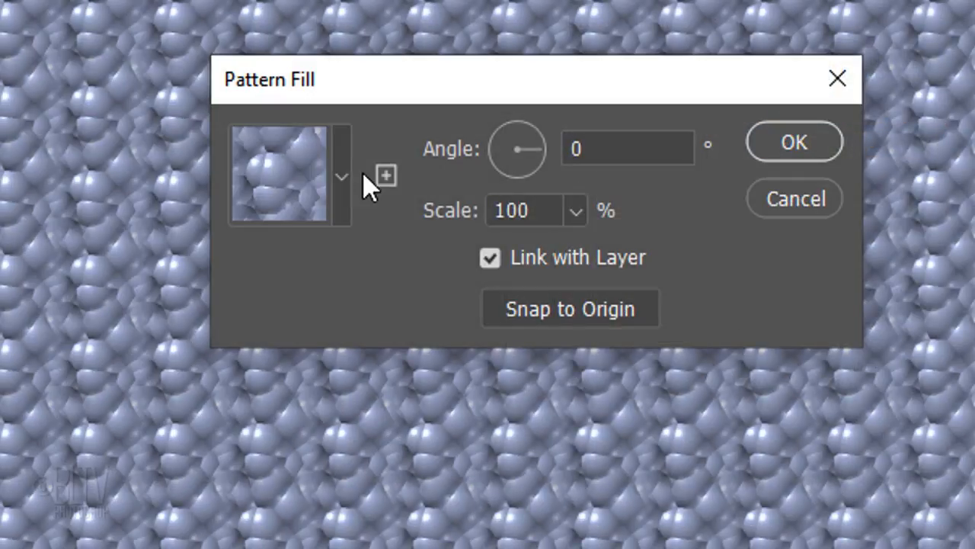
{"action": "left_click", "coordinate": [341, 176]}
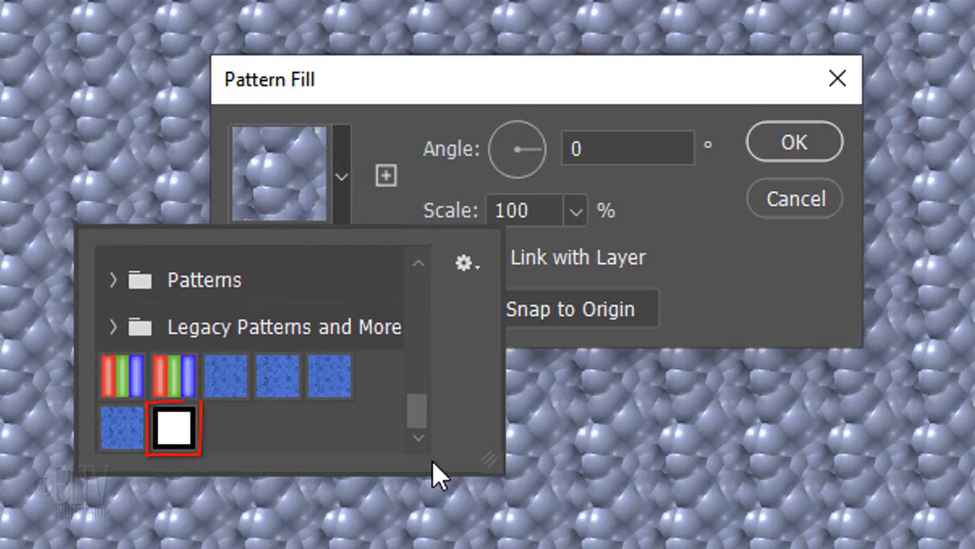
{"action": "left_click", "coordinate": [173, 428]}
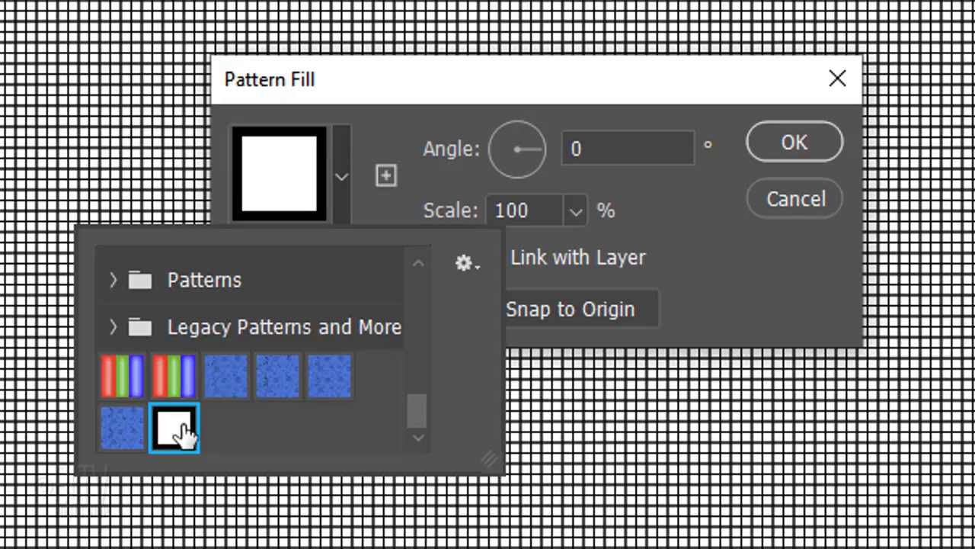
{"action": "left_click", "coordinate": [172, 430]}
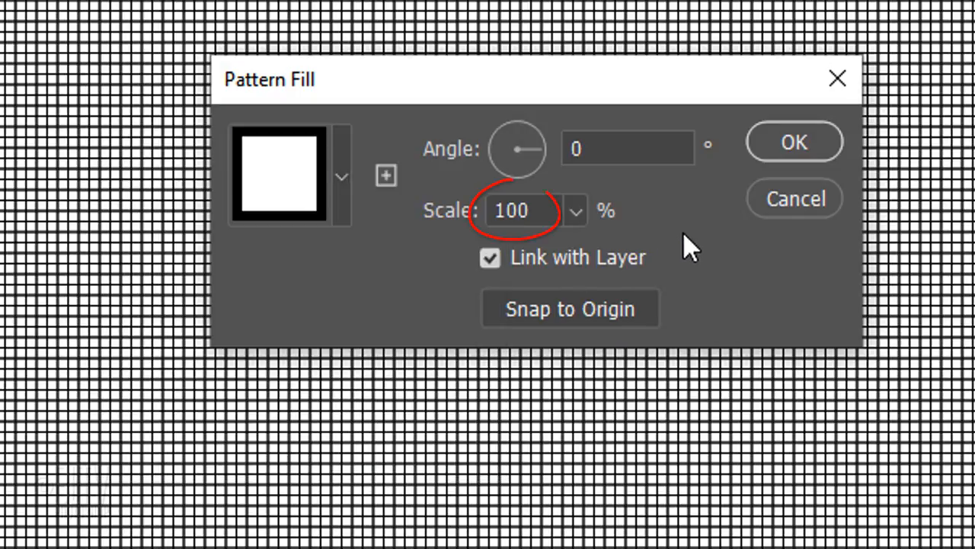
{"action": "mouse_move", "coordinate": [794, 145]}
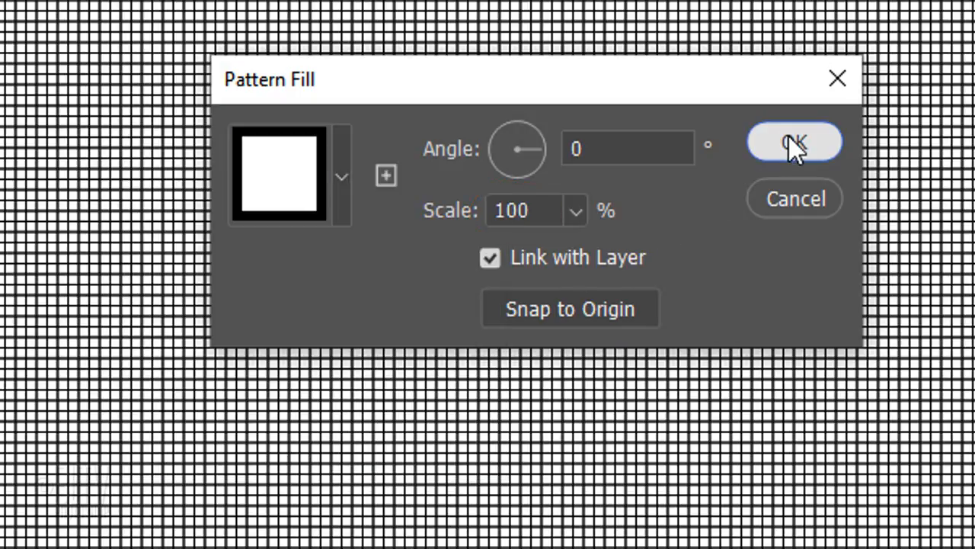
{"action": "left_click", "coordinate": [793, 143]}
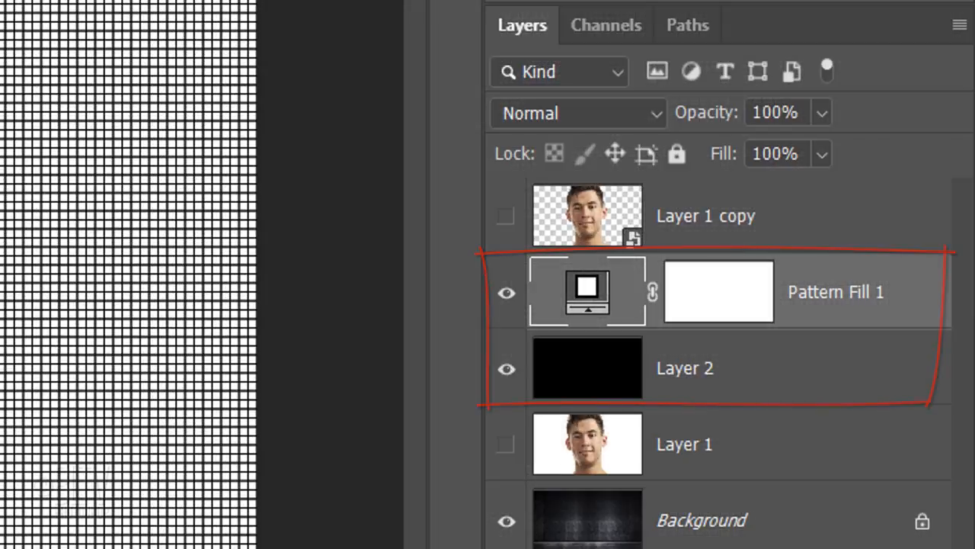
Step: Merge the pattern fill into Layer 2, invert it, and convert it to a smart object
{"action": "key", "text": "Ctrl+e"}
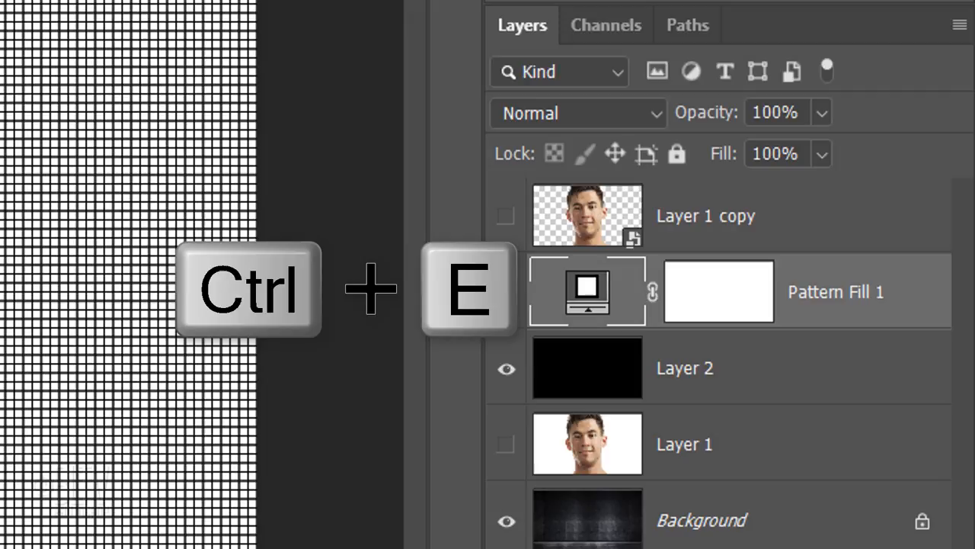
{"action": "key", "text": "Ctrl+E"}
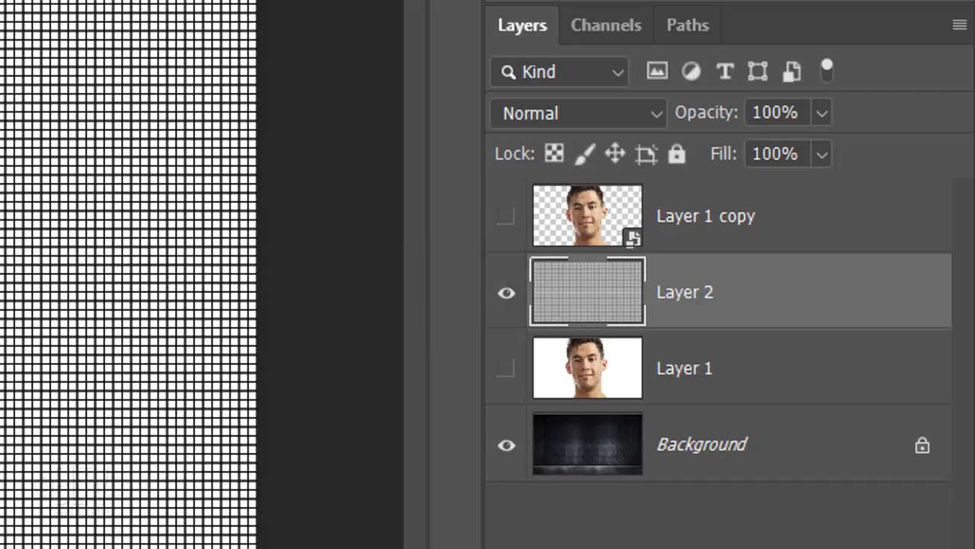
{"action": "key", "text": "Ctrl+i"}
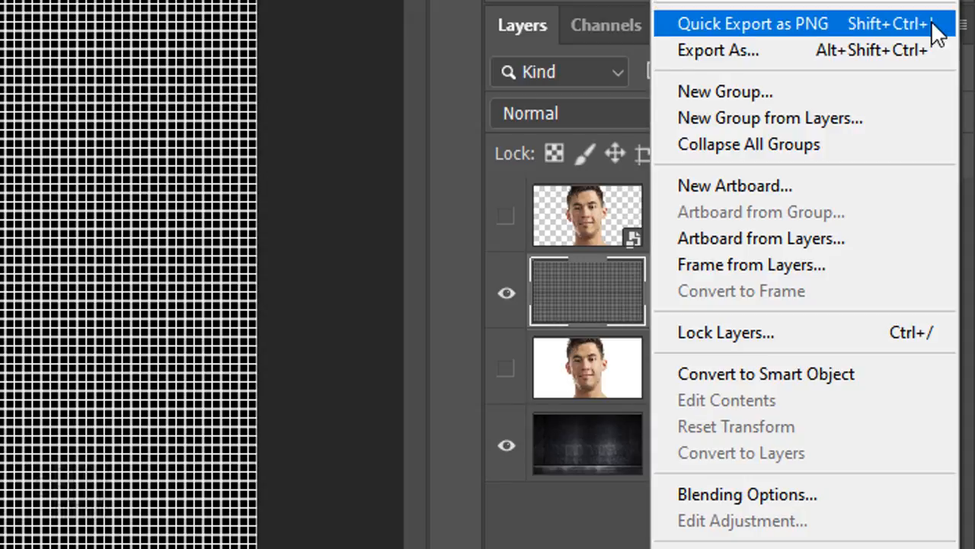
{"action": "mouse_move", "coordinate": [766, 381]}
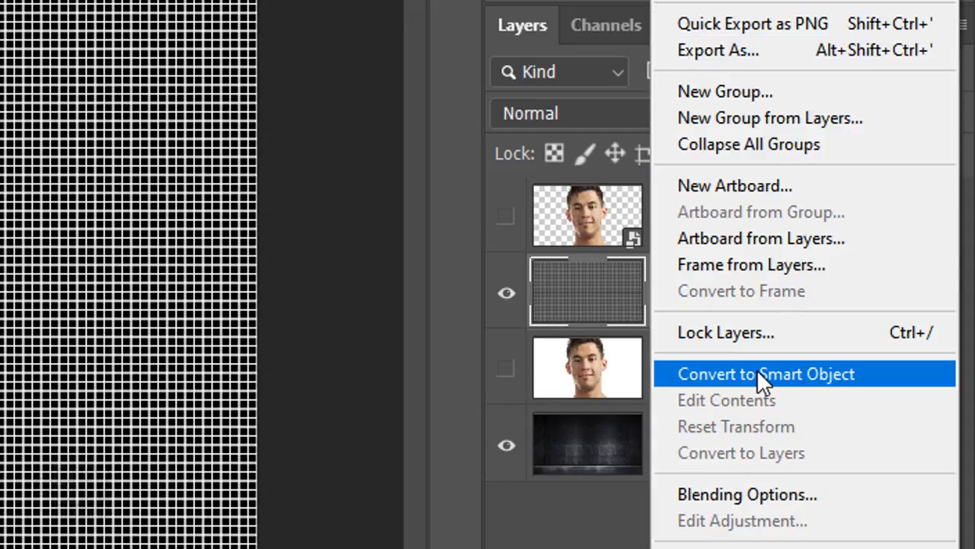
{"action": "left_click", "coordinate": [766, 374]}
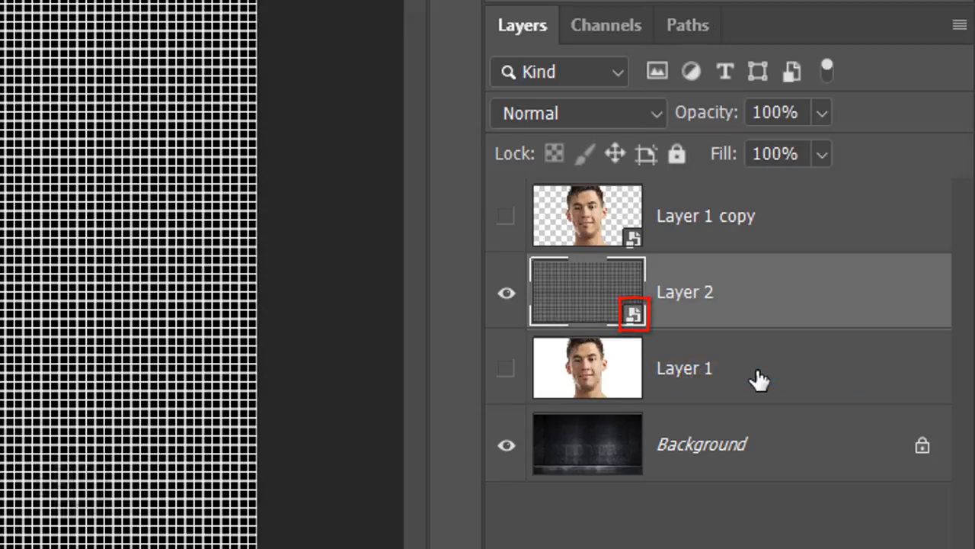
Step: Apply Displace at 20/20 with Repeat Edge Pixels using Displacement.psd as the map
{"action": "left_click", "coordinate": [326, 14]}
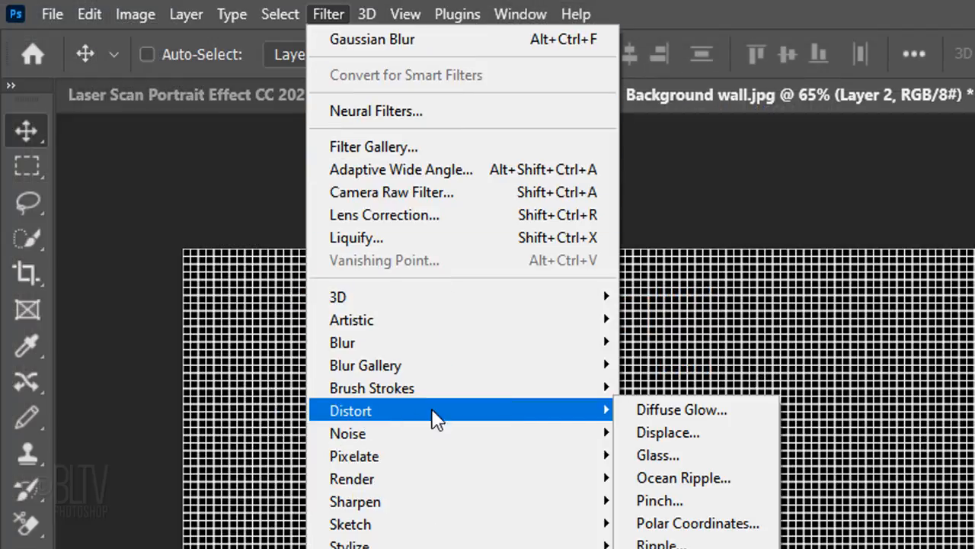
{"action": "left_click", "coordinate": [669, 432]}
{"action": "type", "text": "20"}
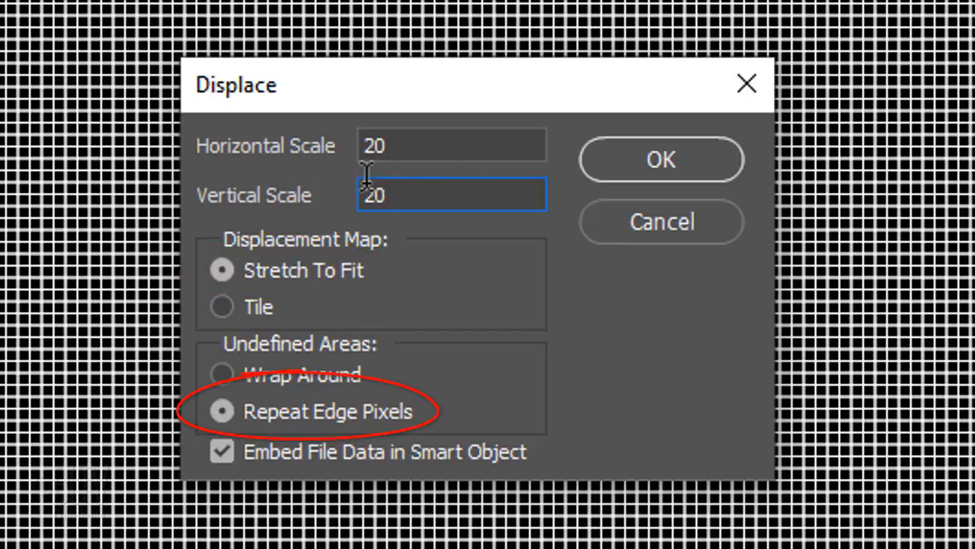
{"action": "left_click", "coordinate": [661, 159]}
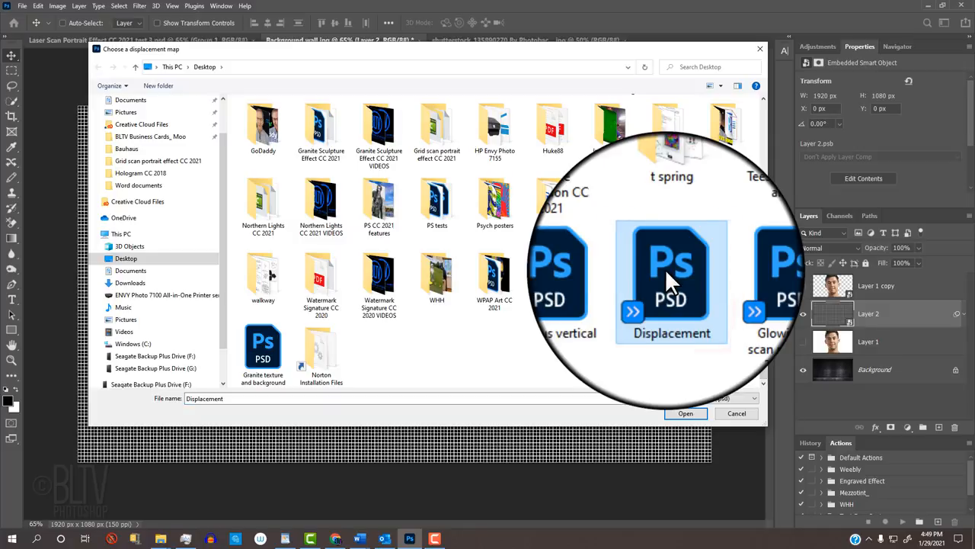
{"action": "left_click", "coordinate": [686, 413]}
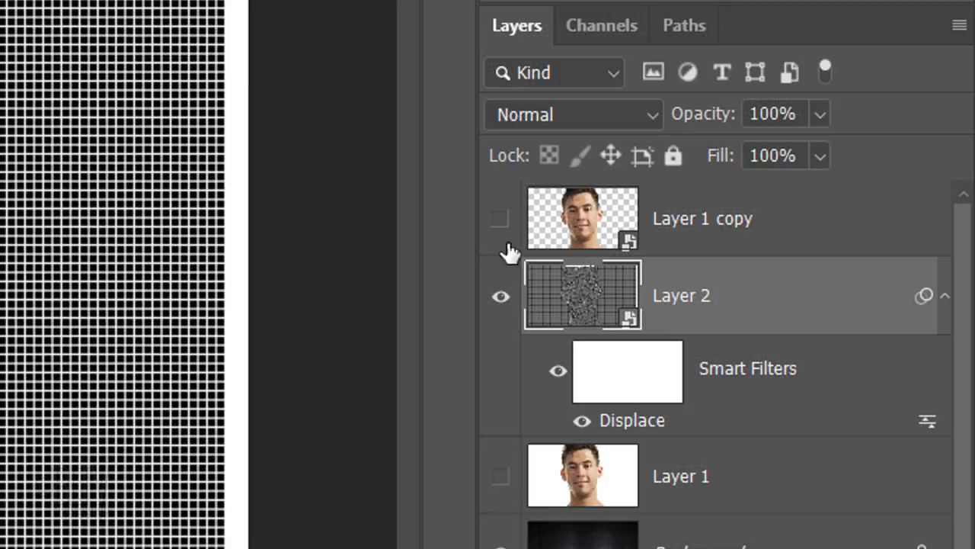
Step: Free-transform the displaced grid, scaling it slightly past the canvas edges
{"action": "left_click", "coordinate": [581, 219]}
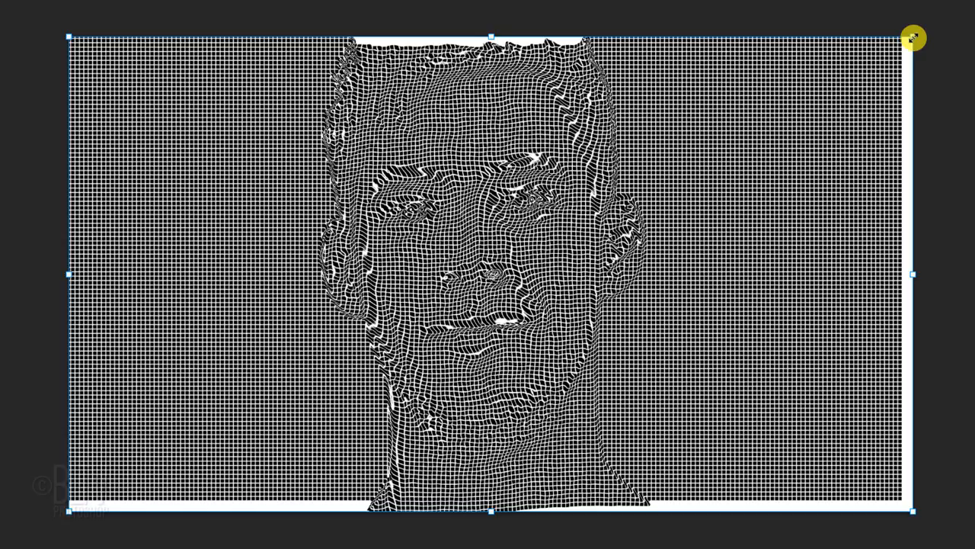
{"action": "key", "text": "Alt+Shift"}
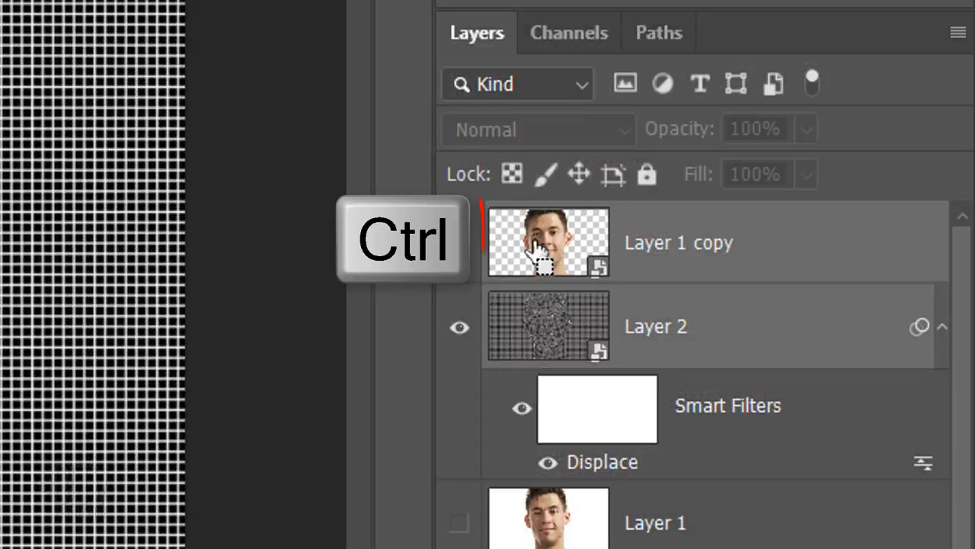
Step: Load Layer 1 copy's outline, mask the grid to the head, and add Layer 3
{"action": "left_click", "coordinate": [547, 242]}
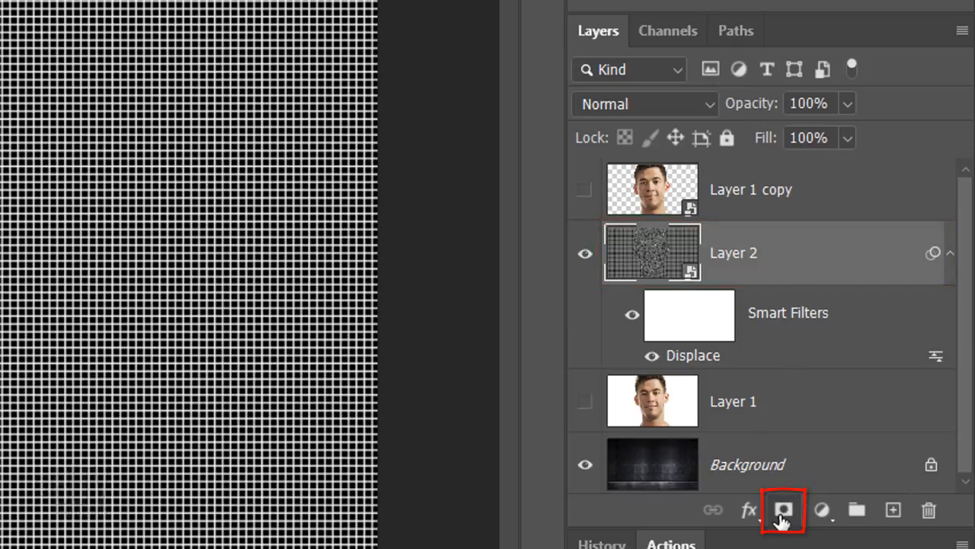
{"action": "left_click", "coordinate": [776, 511]}
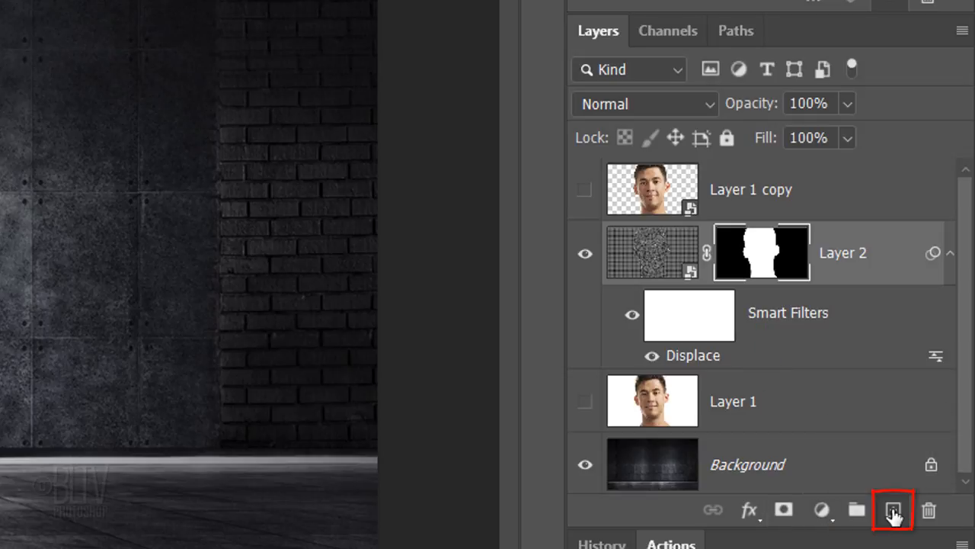
{"action": "left_click", "coordinate": [893, 510]}
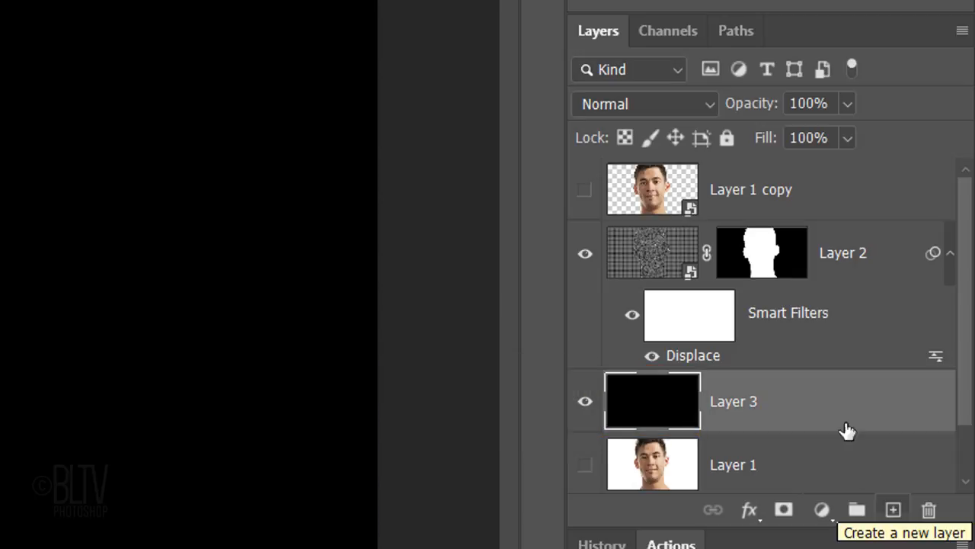
Step: Load the grid lines as a selection from the RGB channel and hide Layer 2
{"action": "left_click", "coordinate": [668, 30]}
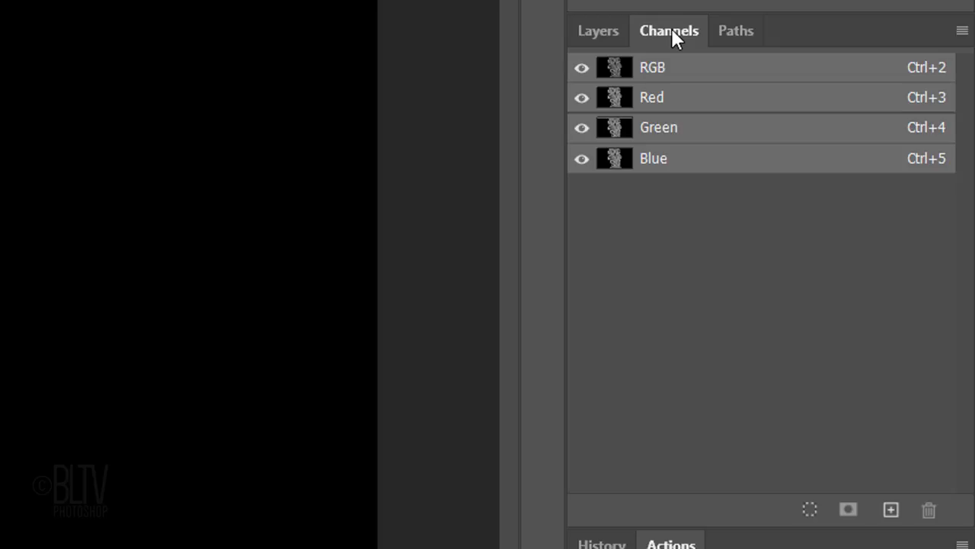
{"action": "mouse_move", "coordinate": [810, 509]}
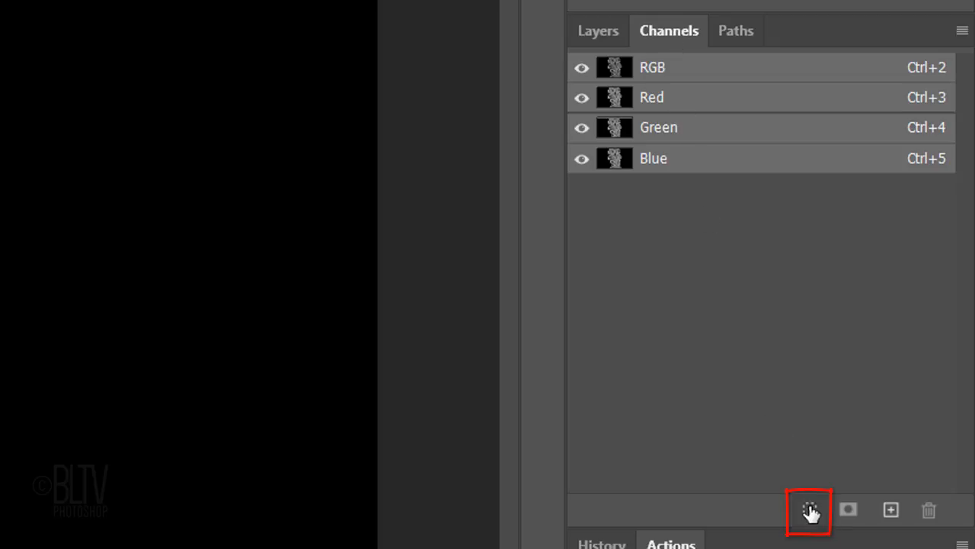
{"action": "left_click", "coordinate": [598, 30]}
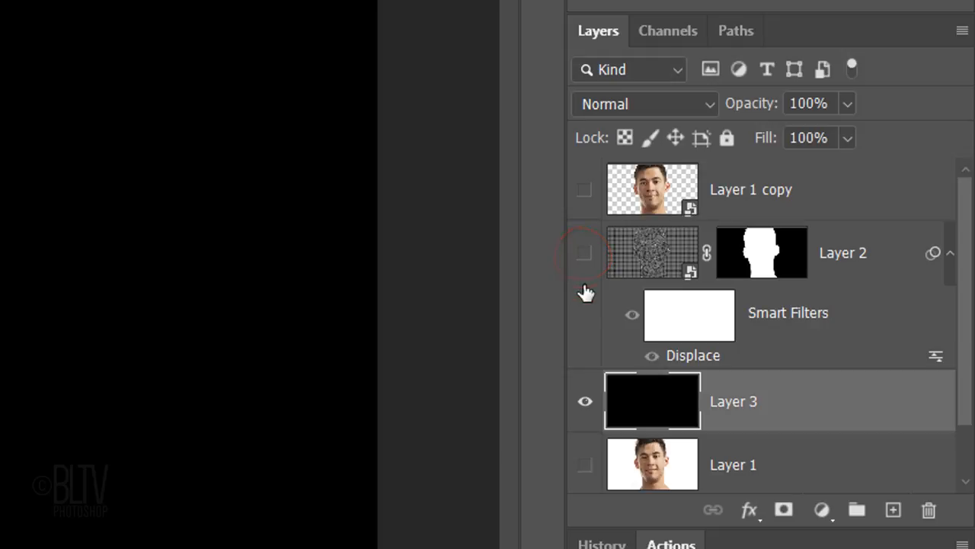
{"action": "left_click", "coordinate": [585, 402]}
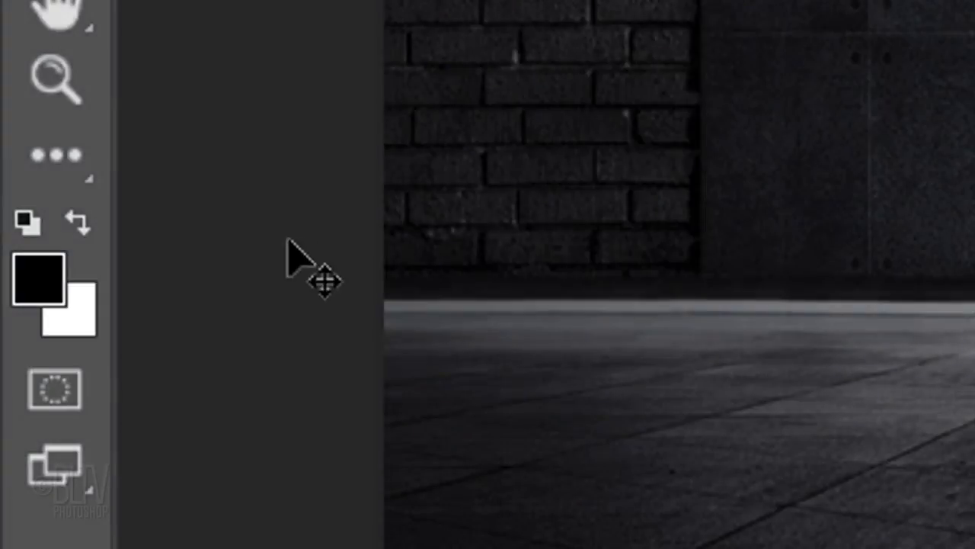
Step: Set the foreground to bright green #1eff00 and show Layer 1 copy again
{"action": "left_click", "coordinate": [34, 284]}
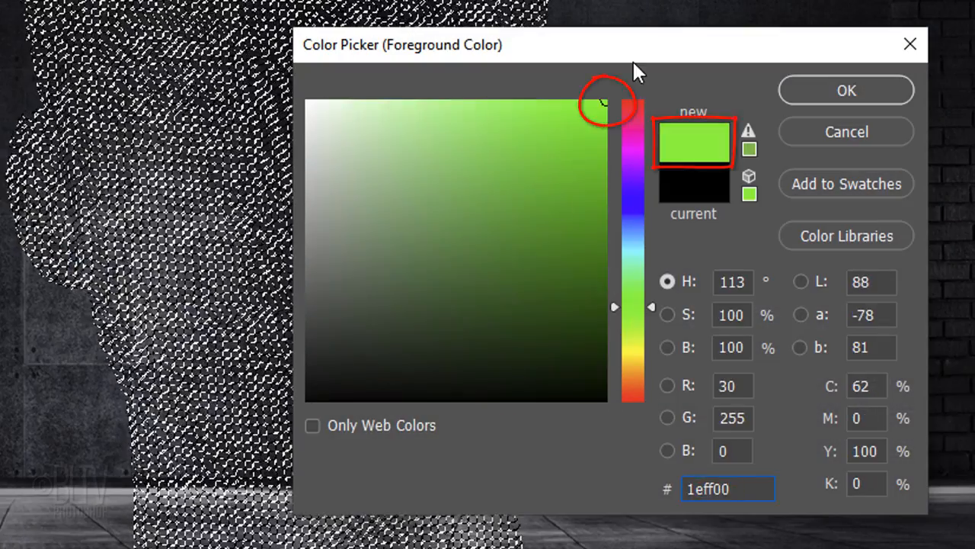
{"action": "left_click", "coordinate": [846, 90]}
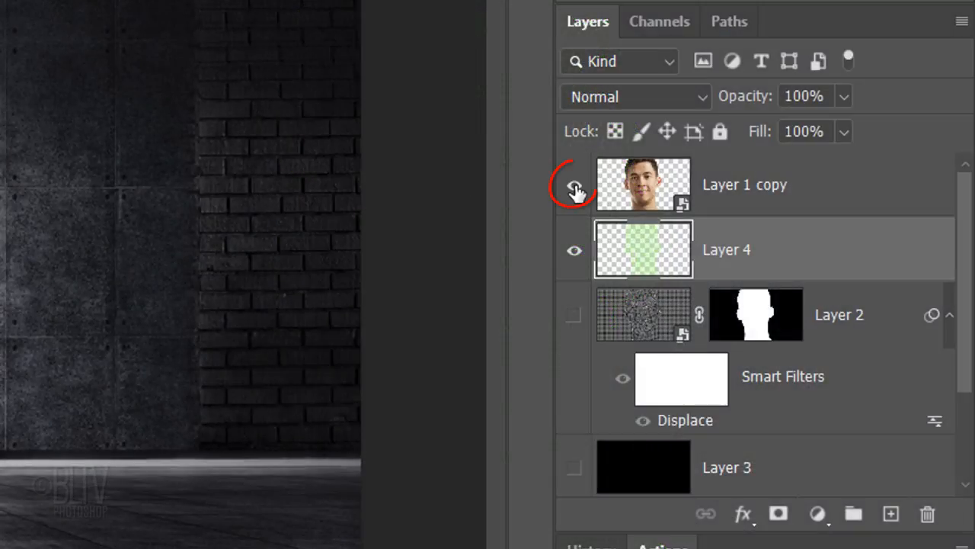
{"action": "left_click", "coordinate": [573, 185]}
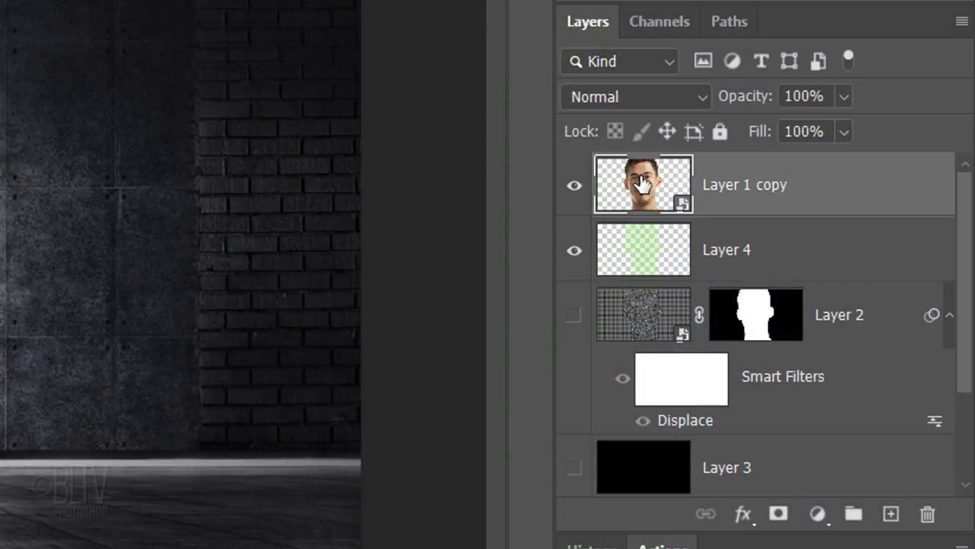
Step: Set Layer 1 copy to Soft Light at 50% and add a Black & White adjustment
{"action": "left_click", "coordinate": [636, 96]}
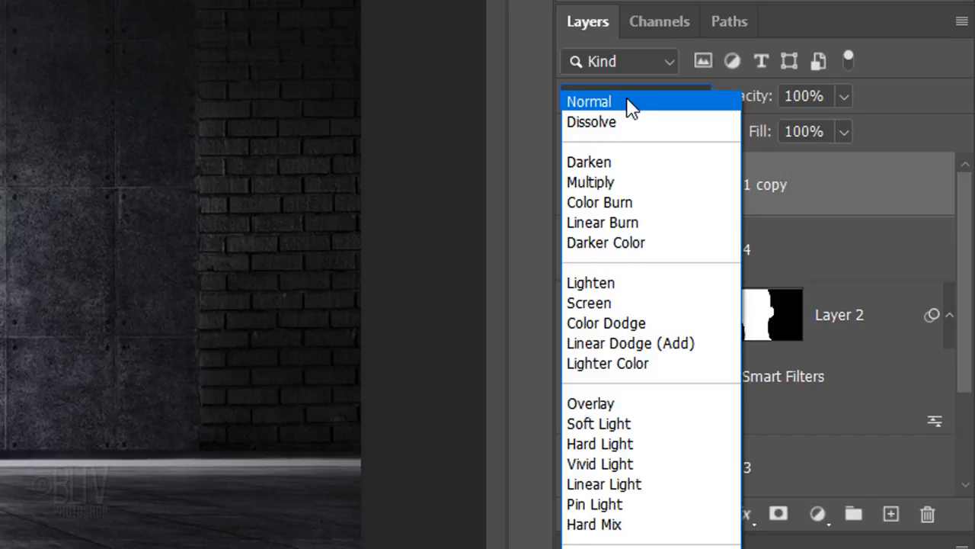
{"action": "left_click", "coordinate": [598, 423]}
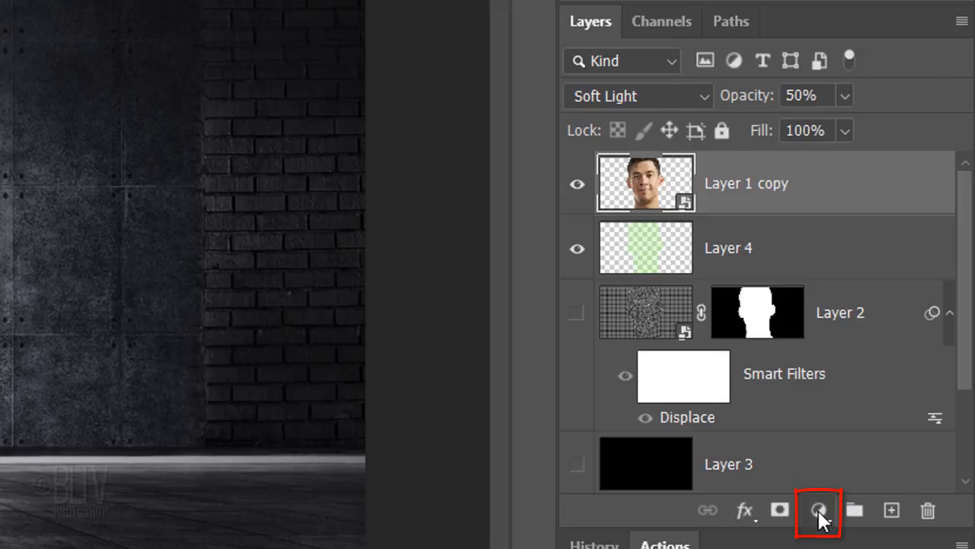
{"action": "left_click", "coordinate": [829, 510]}
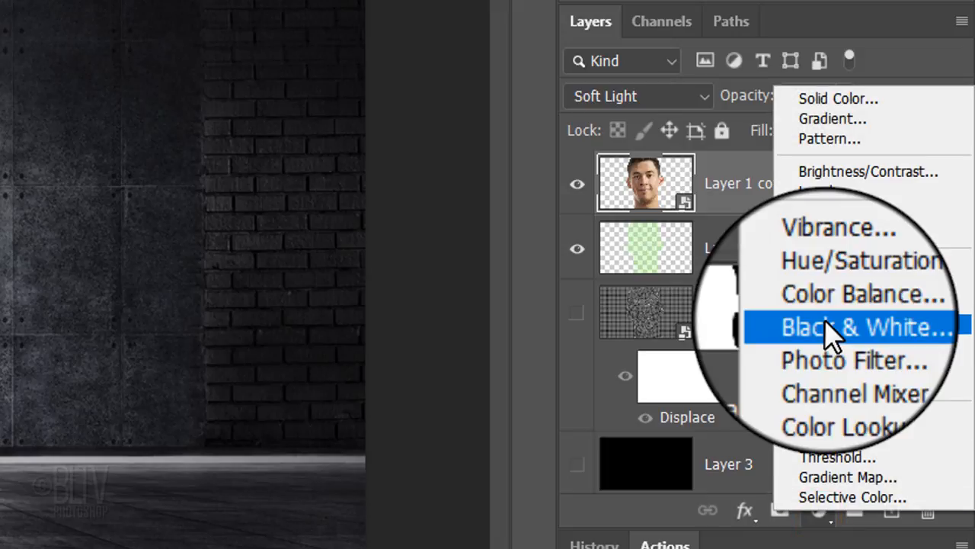
{"action": "left_click", "coordinate": [864, 326]}
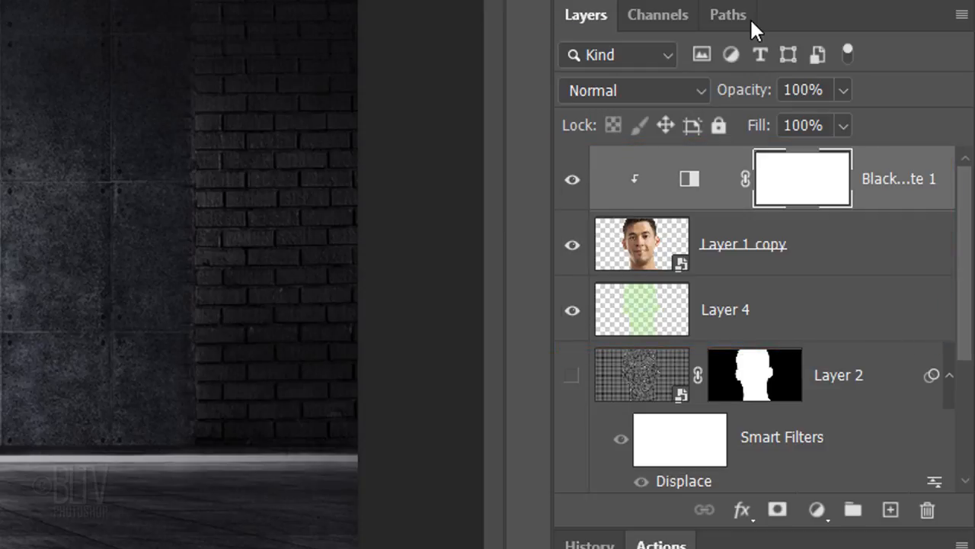
Step: Group the portrait, Black & White and green layers, masking out the floor with 3 px feather
{"action": "left_click", "coordinate": [642, 309]}
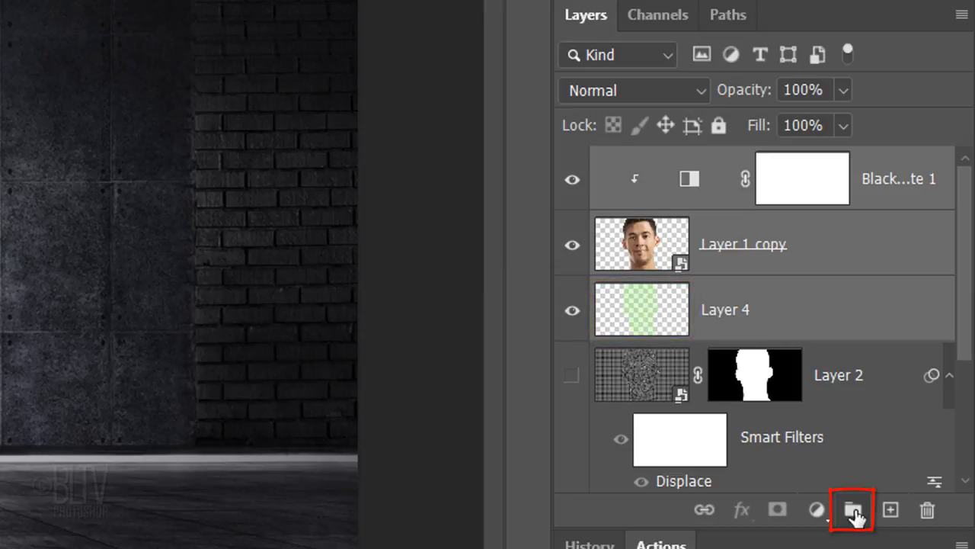
{"action": "left_click", "coordinate": [850, 510]}
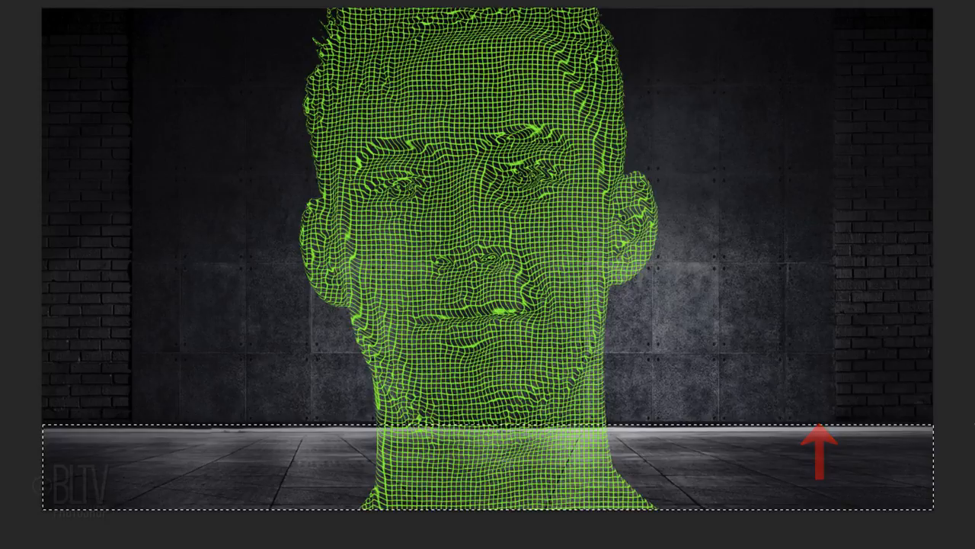
{"action": "left_click", "coordinate": [277, 13]}
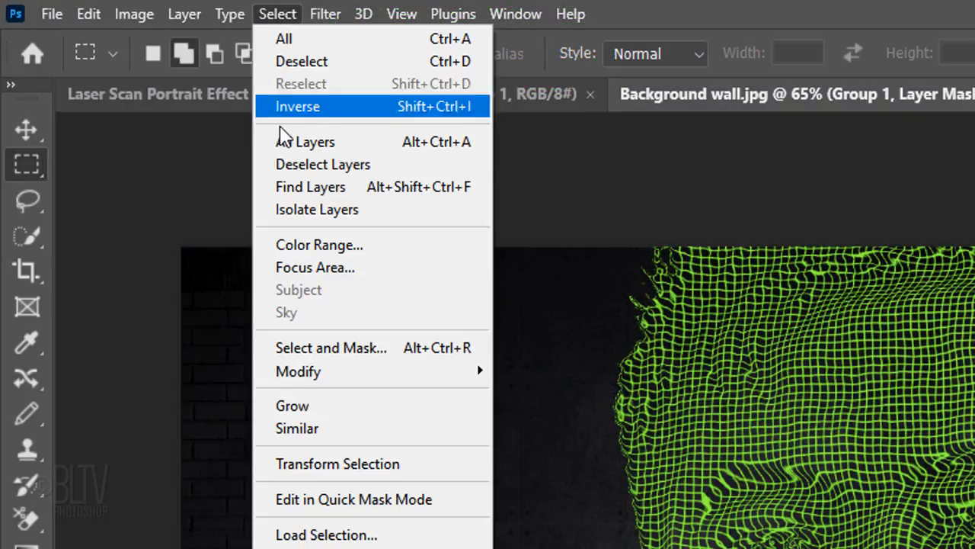
{"action": "mouse_move", "coordinate": [298, 371]}
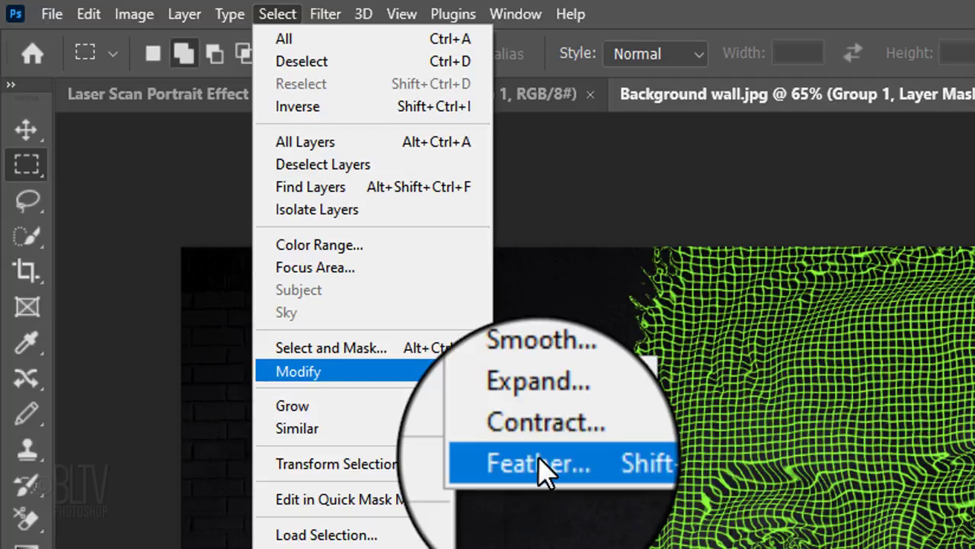
{"action": "left_click", "coordinate": [535, 460]}
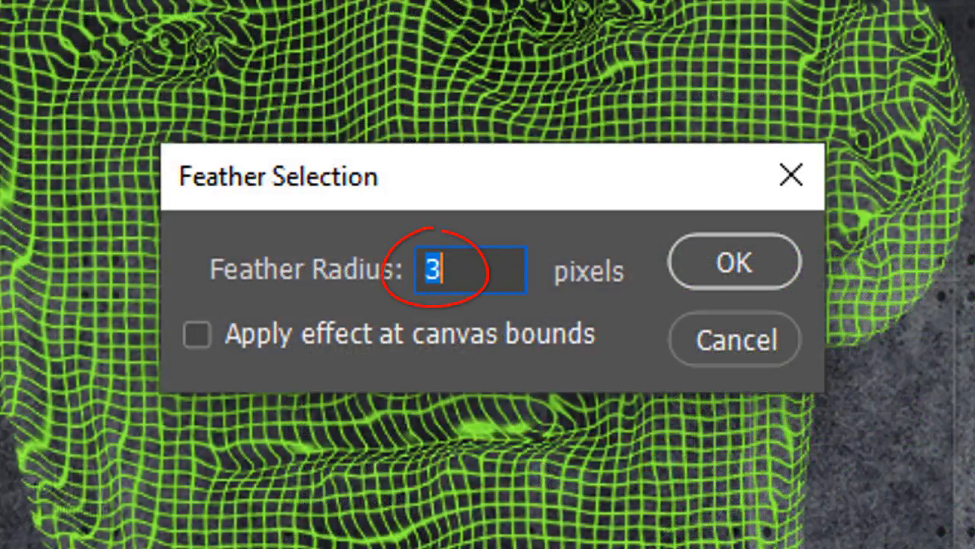
{"action": "left_click", "coordinate": [733, 262]}
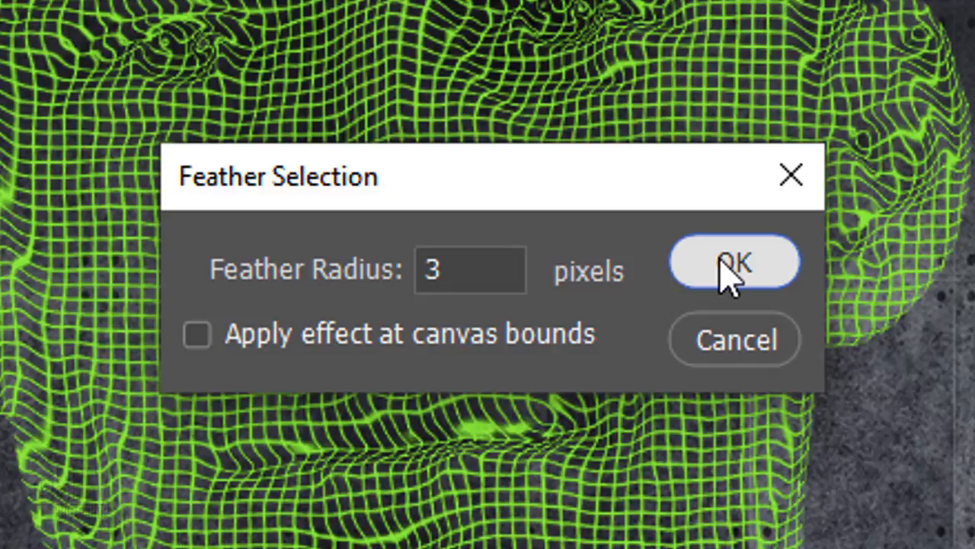
{"action": "left_click", "coordinate": [735, 262]}
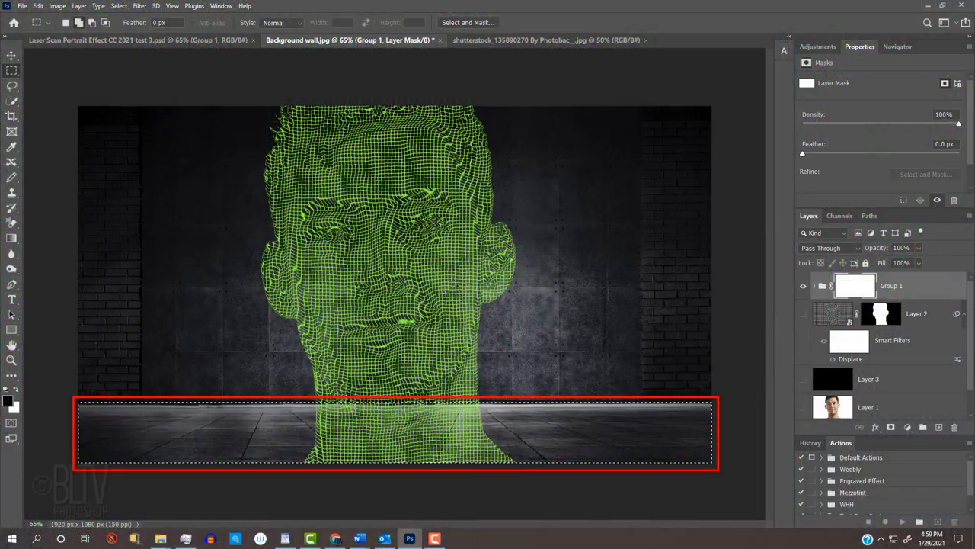
{"action": "left_click", "coordinate": [852, 286]}
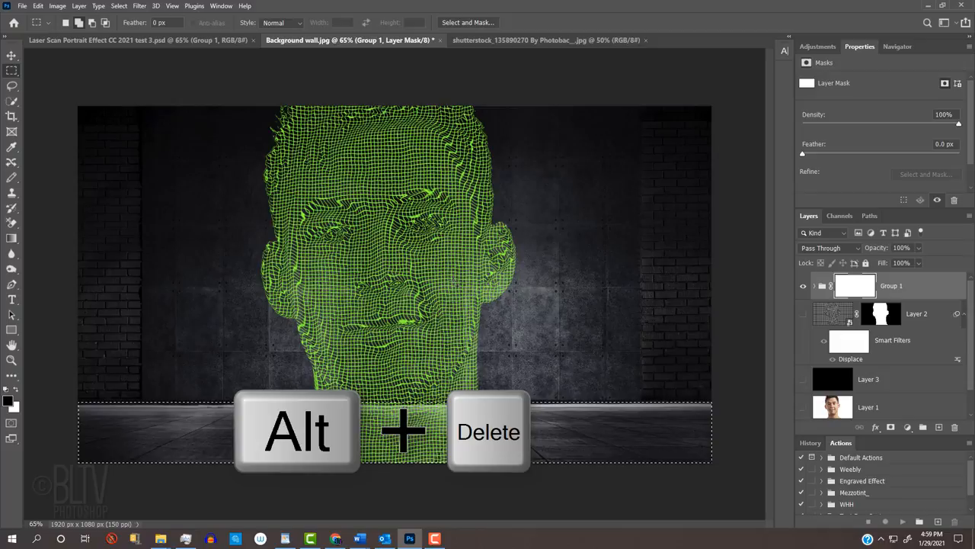
{"action": "key", "text": "alt+backspace"}
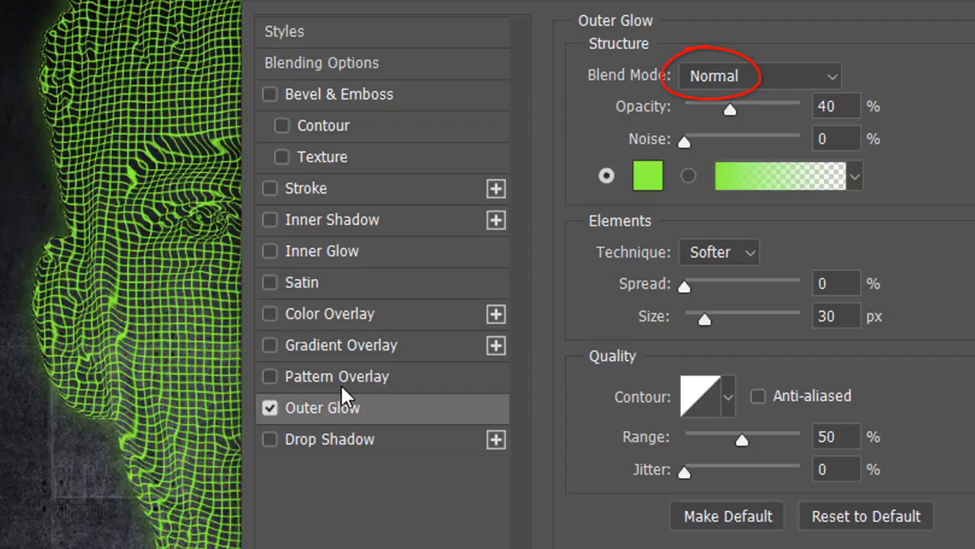
Step: Set the portrait's Outer Glow to Normal blend, 40% opacity and 30 px size
{"action": "left_click", "coordinate": [834, 107]}
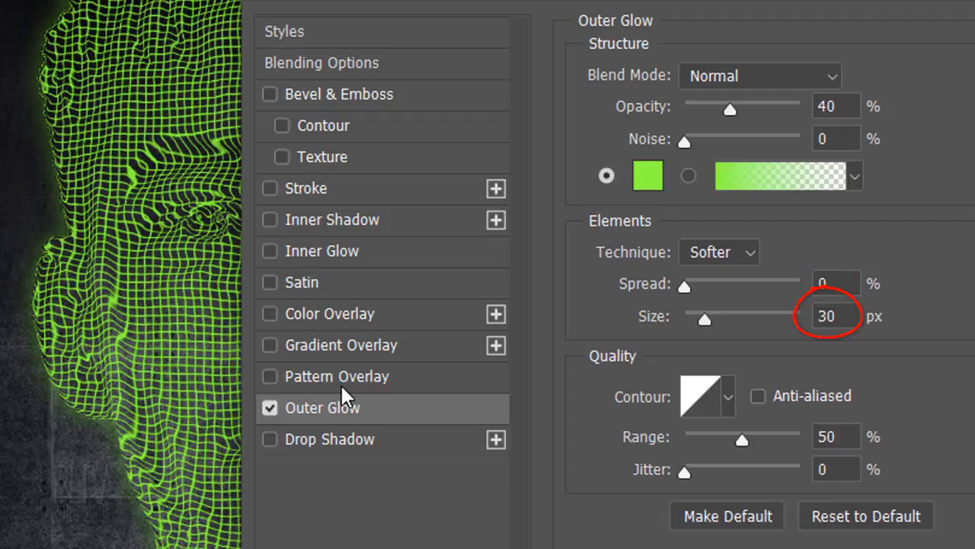
{"action": "left_click", "coordinate": [705, 396]}
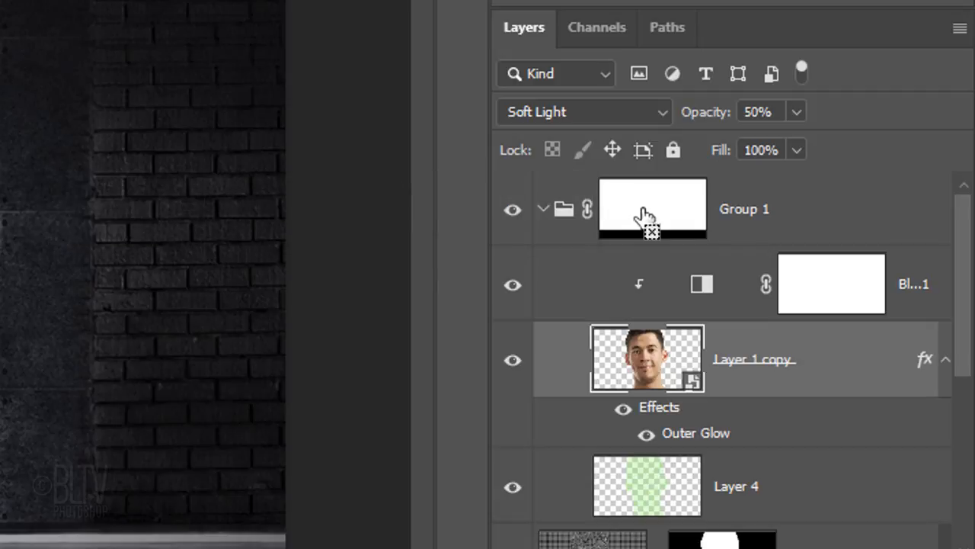
Step: Stamp the visible layers from Layer 4 into Layer 5 and move it out of Group 1
{"action": "left_click", "coordinate": [651, 208]}
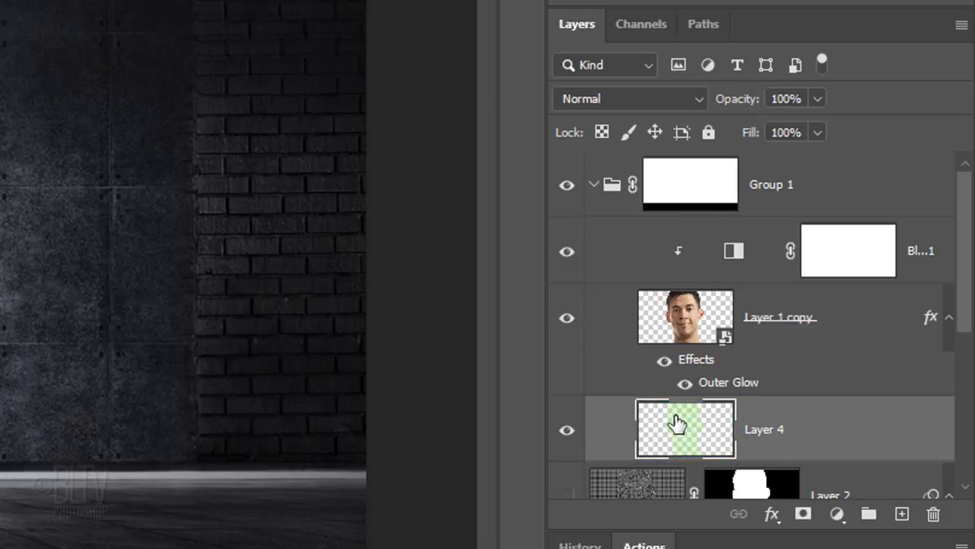
{"action": "left_click", "coordinate": [899, 514]}
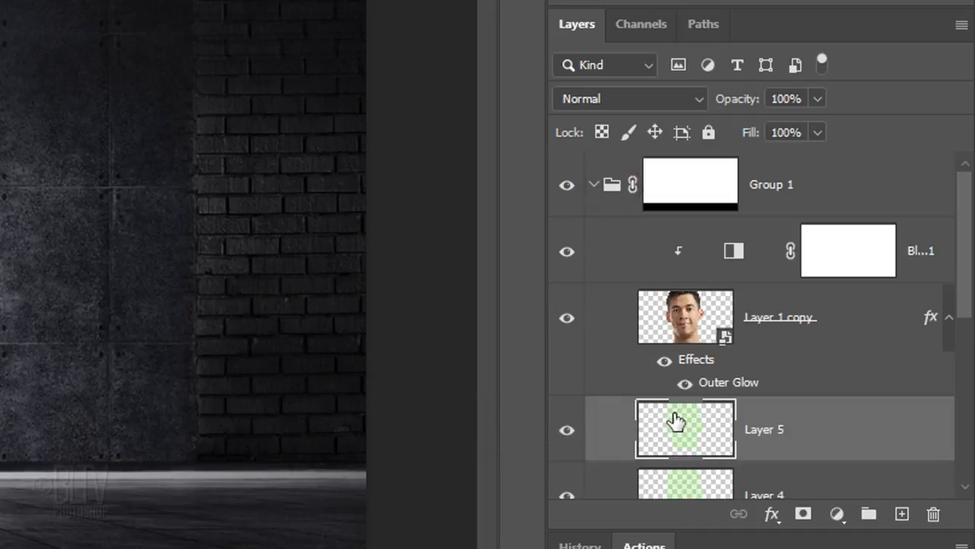
{"action": "left_click", "coordinate": [685, 429]}
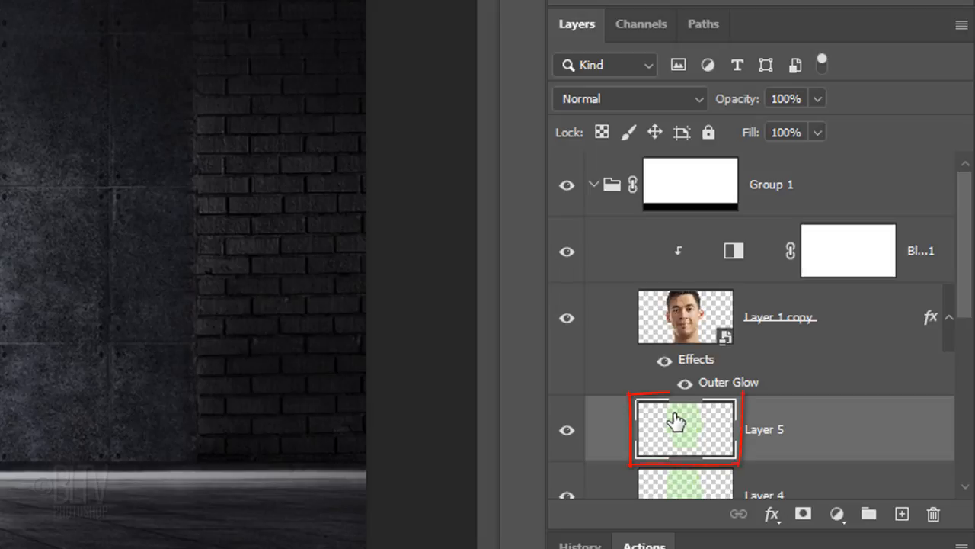
{"action": "key", "text": "ctrl+["}
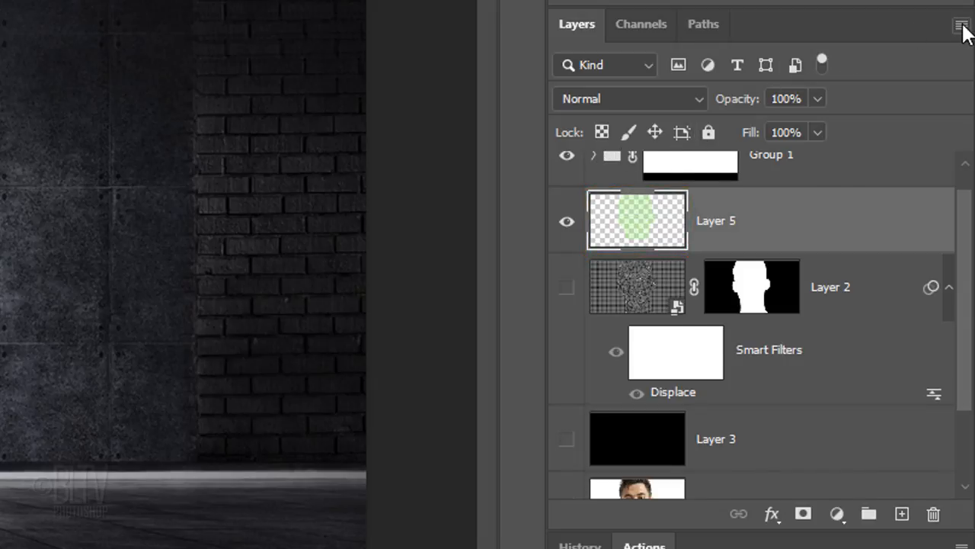
Step: Convert Layer 5 to a smart object and flip it vertically
{"action": "left_click", "coordinate": [958, 25]}
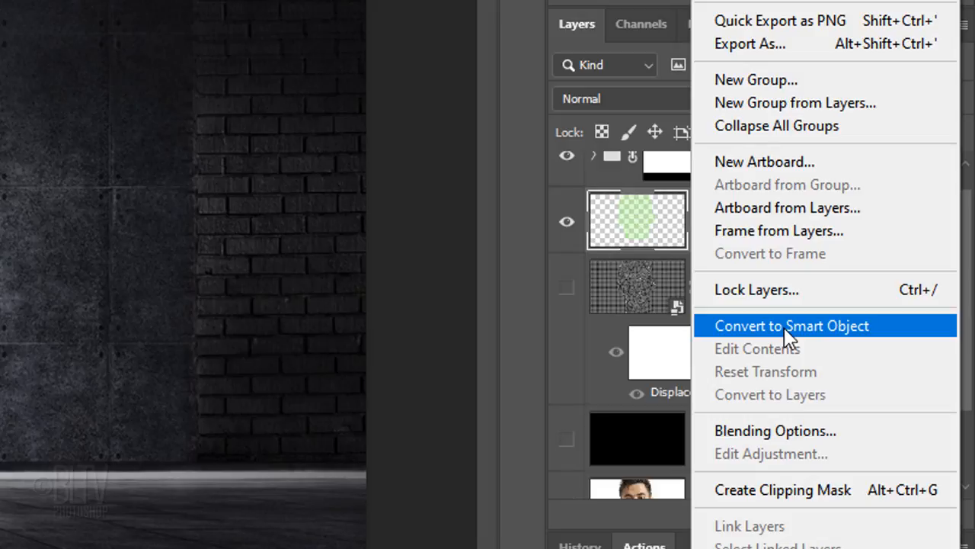
{"action": "left_click", "coordinate": [791, 326]}
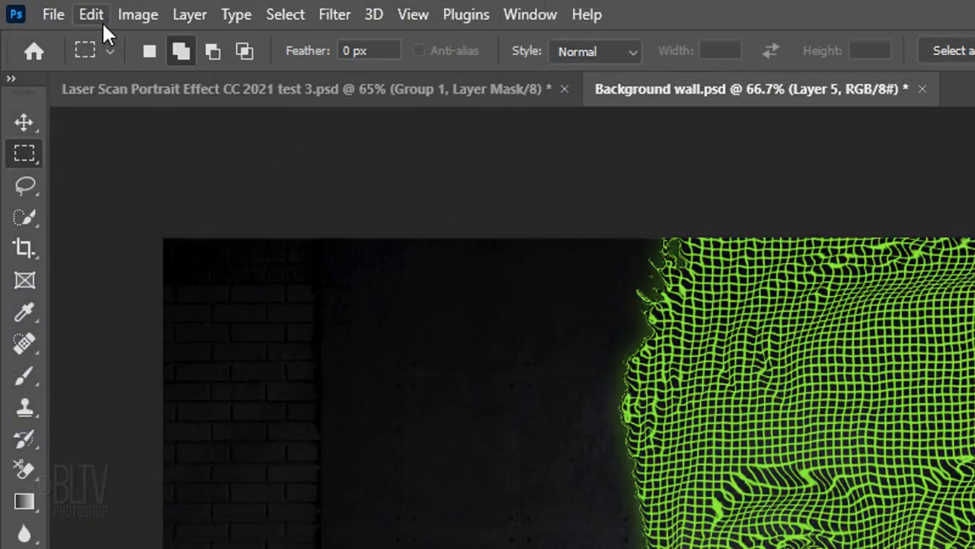
{"action": "left_click", "coordinate": [89, 14]}
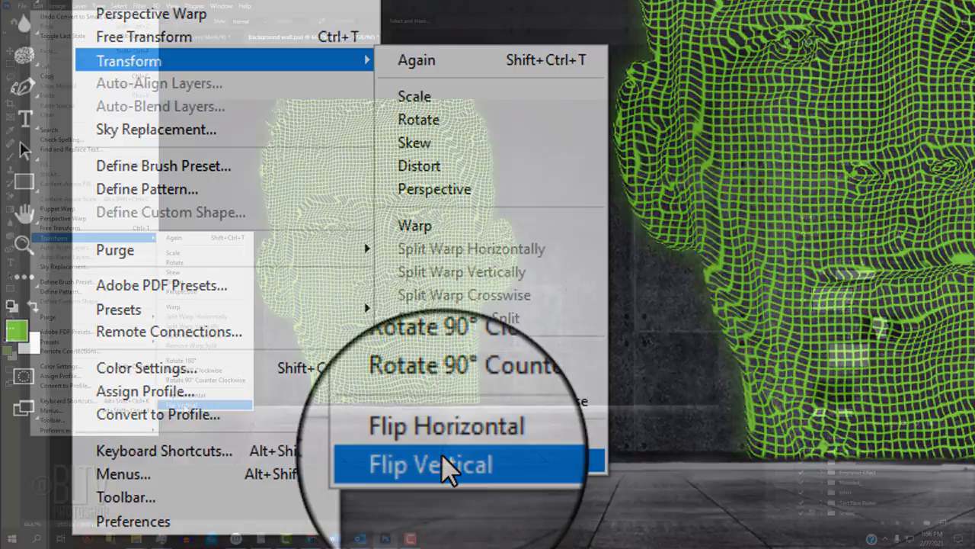
{"action": "left_click", "coordinate": [438, 464]}
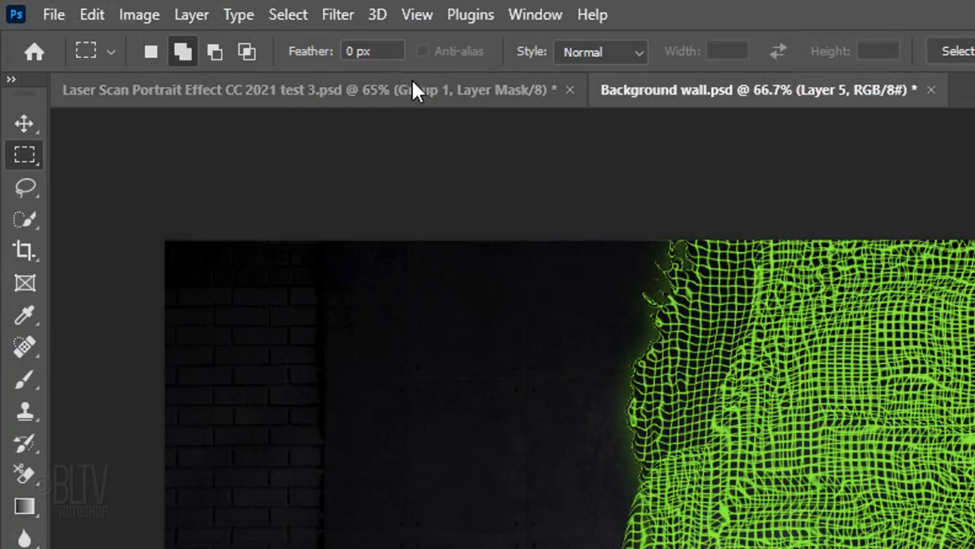
Step: Soften Layer 5 with a 3-pixel Gaussian blur and enter Free Transform
{"action": "left_click", "coordinate": [338, 15]}
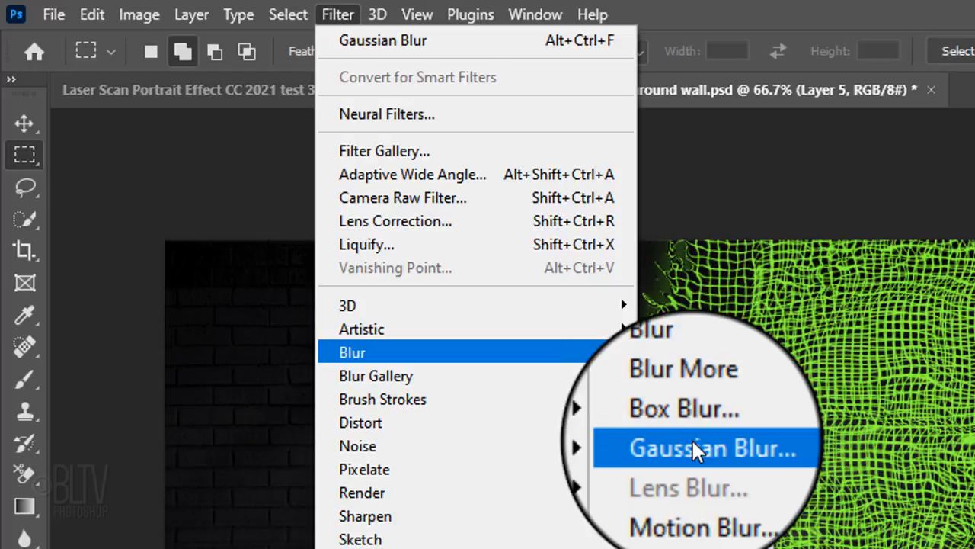
{"action": "left_click", "coordinate": [713, 447]}
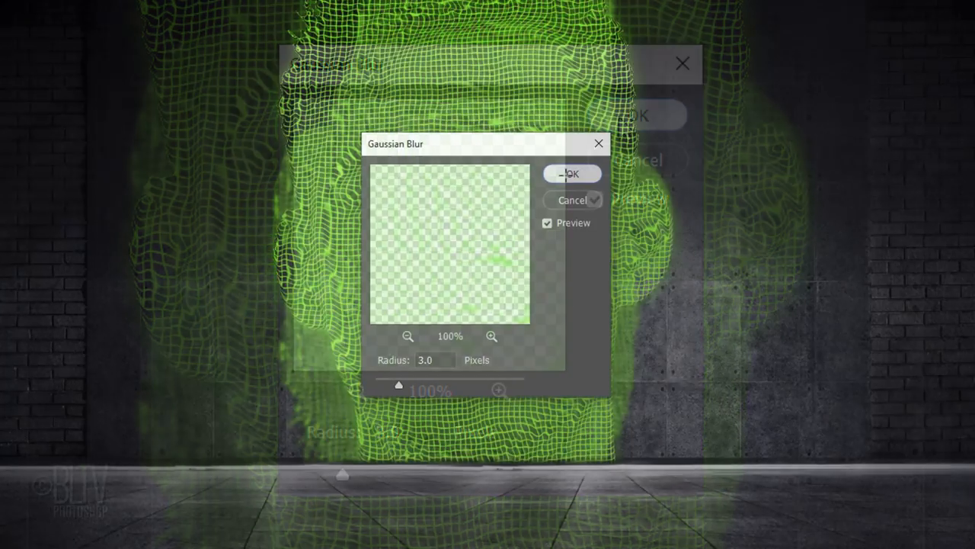
{"action": "left_click", "coordinate": [571, 174]}
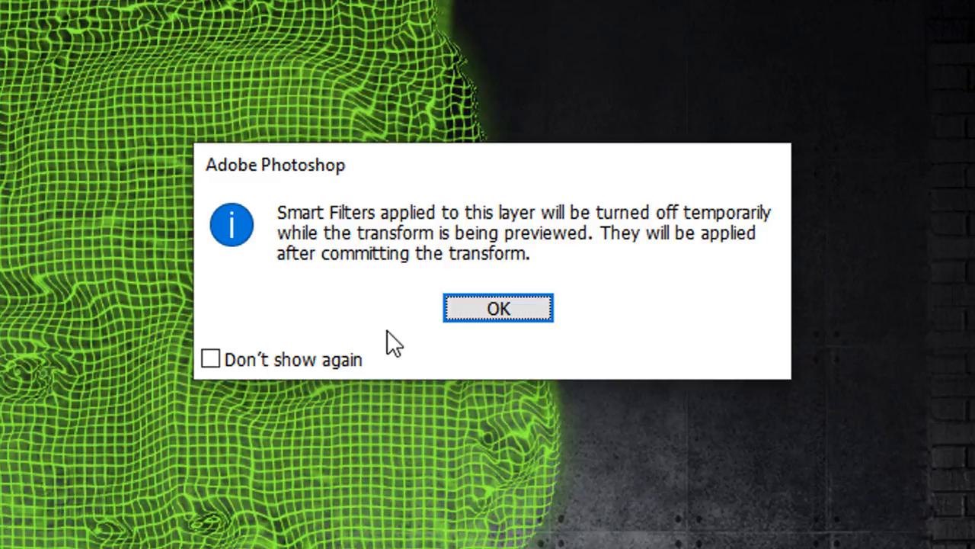
{"action": "mouse_move", "coordinate": [499, 315]}
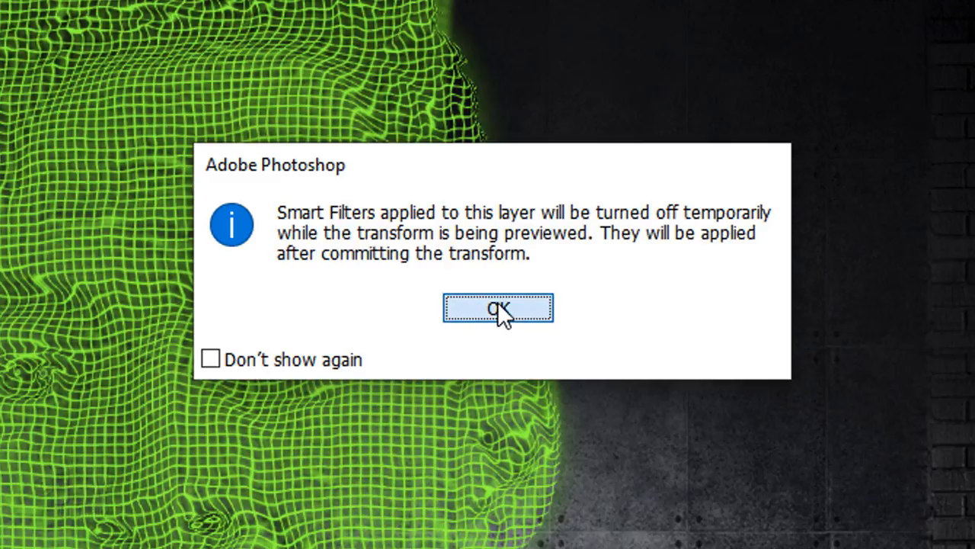
{"action": "left_click", "coordinate": [498, 310]}
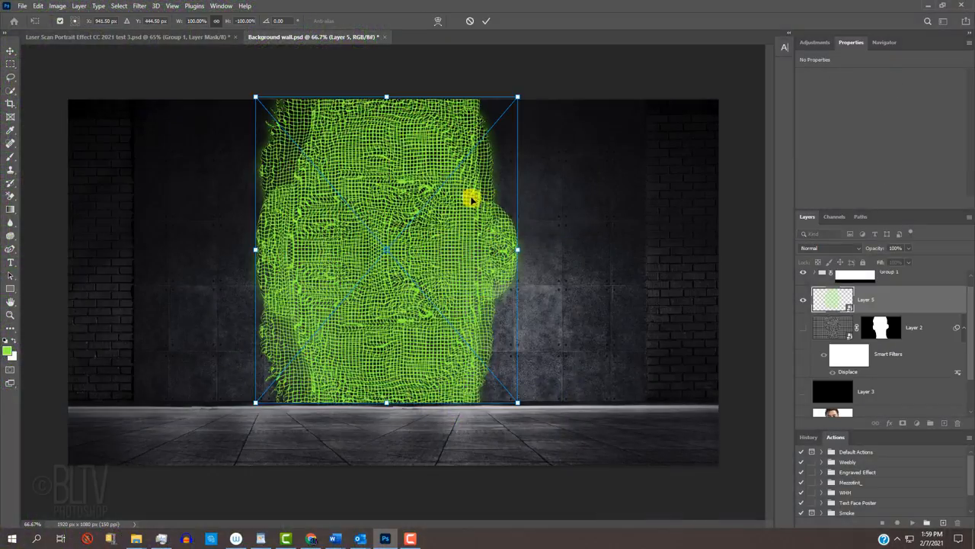
Step: Move the flipped copy below the floor line and widen its bottom in perspective
{"action": "left_click_drag", "start_coordinate": [471, 200], "coordinate": [388, 366]}
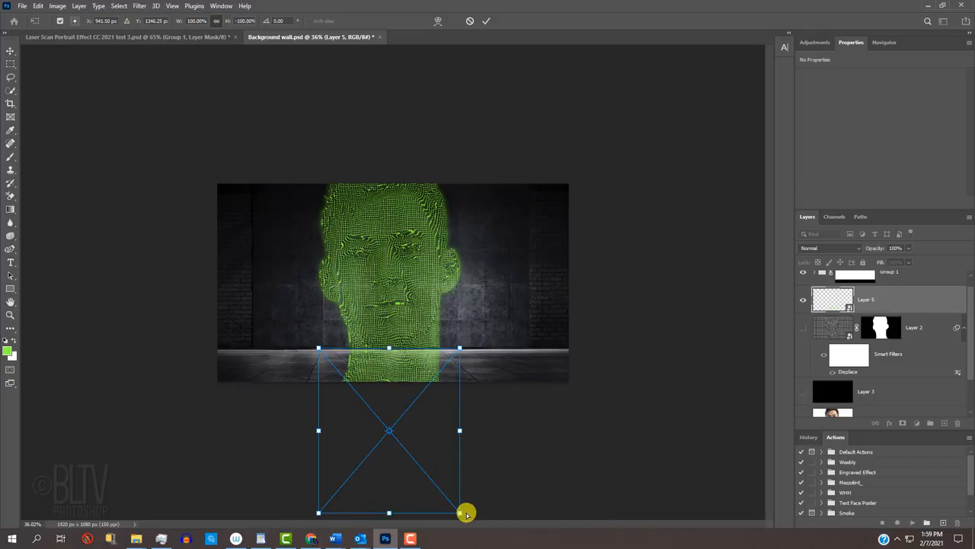
{"action": "left_click_drag", "start_coordinate": [467, 513], "coordinate": [485, 513]}
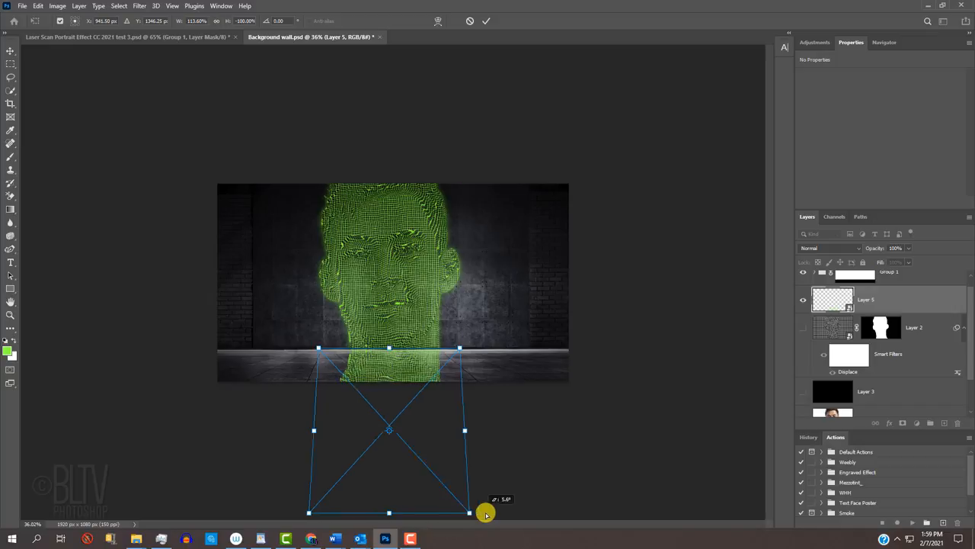
{"action": "left_click_drag", "start_coordinate": [486, 512], "coordinate": [583, 506]}
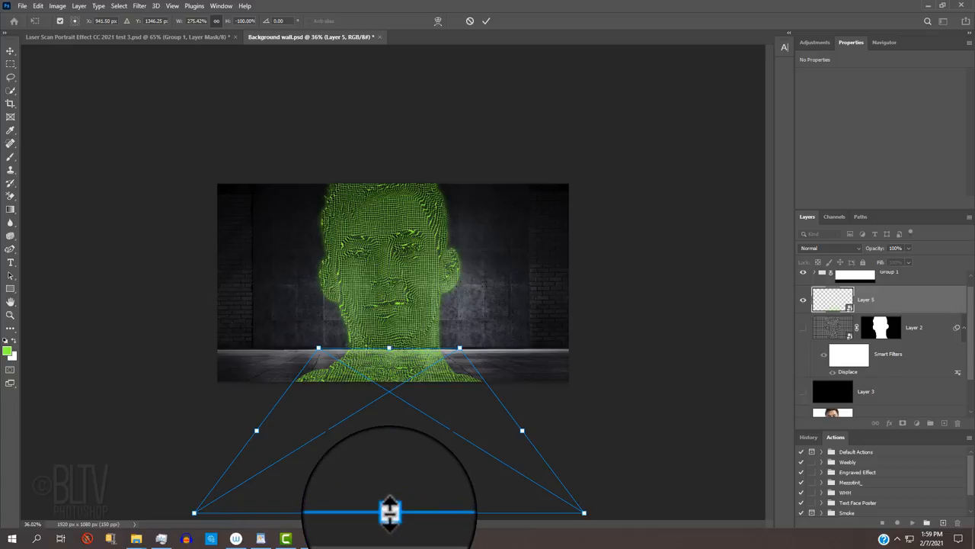
{"action": "key", "text": "shift"}
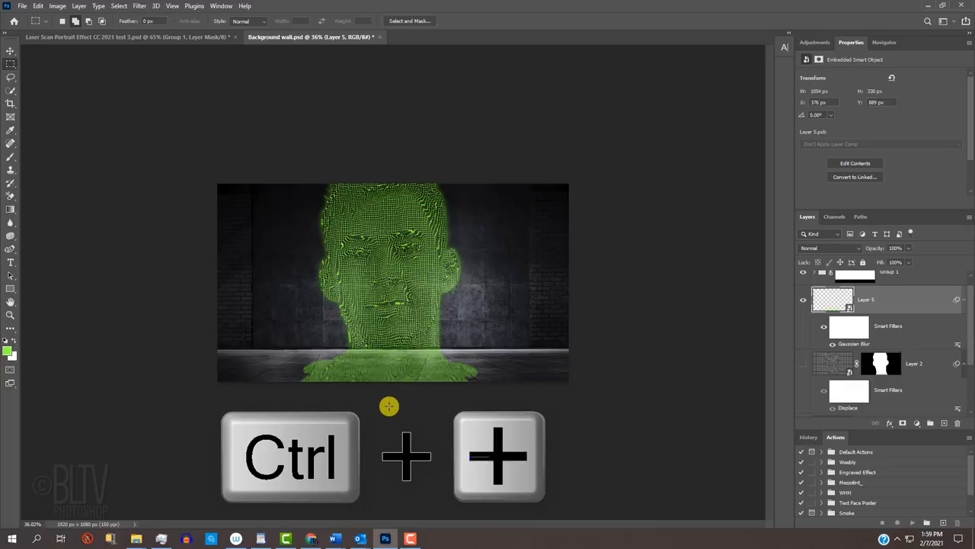
{"action": "key", "text": "ctrl+plus"}
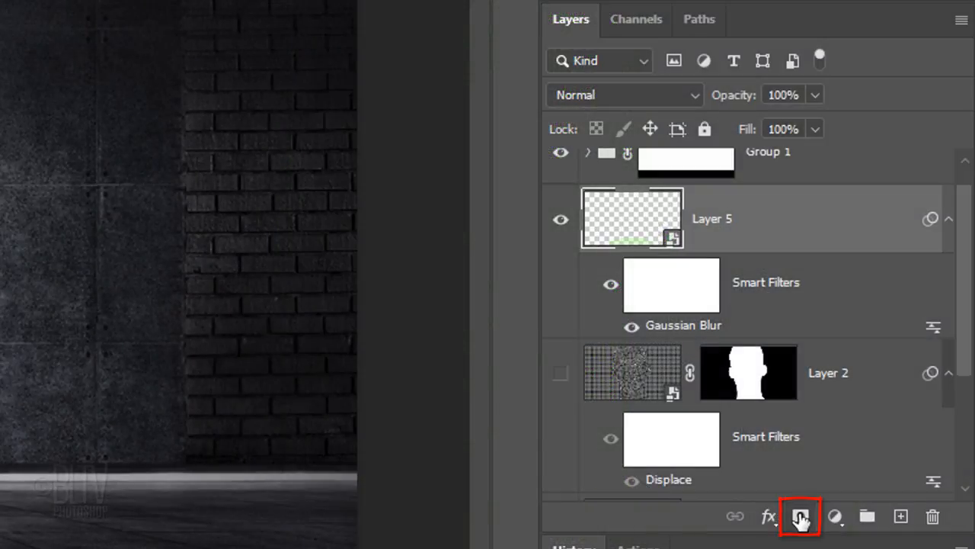
Step: Mask Layer 5 with a black-to-white linear gradient dragged downward from the floor edge
{"action": "left_click", "coordinate": [800, 501]}
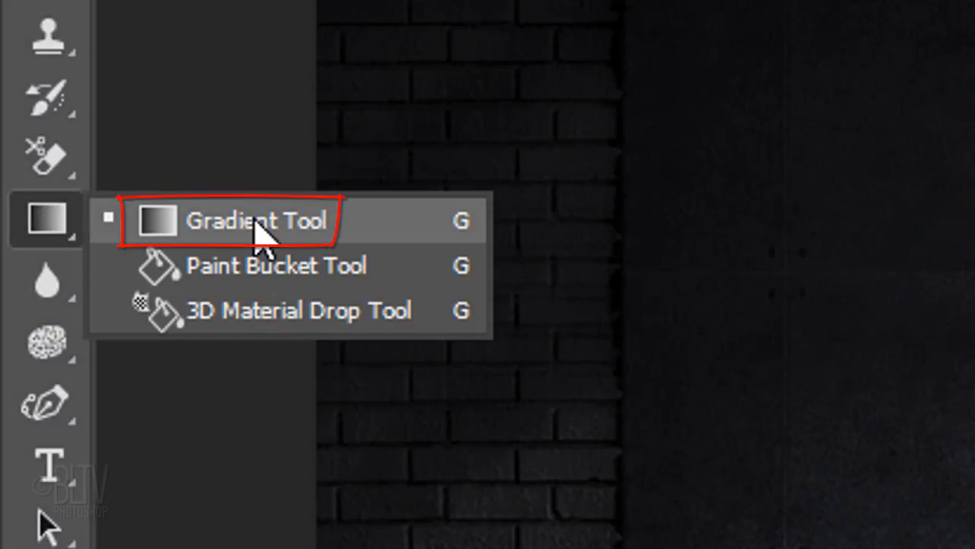
{"action": "left_click", "coordinate": [257, 220]}
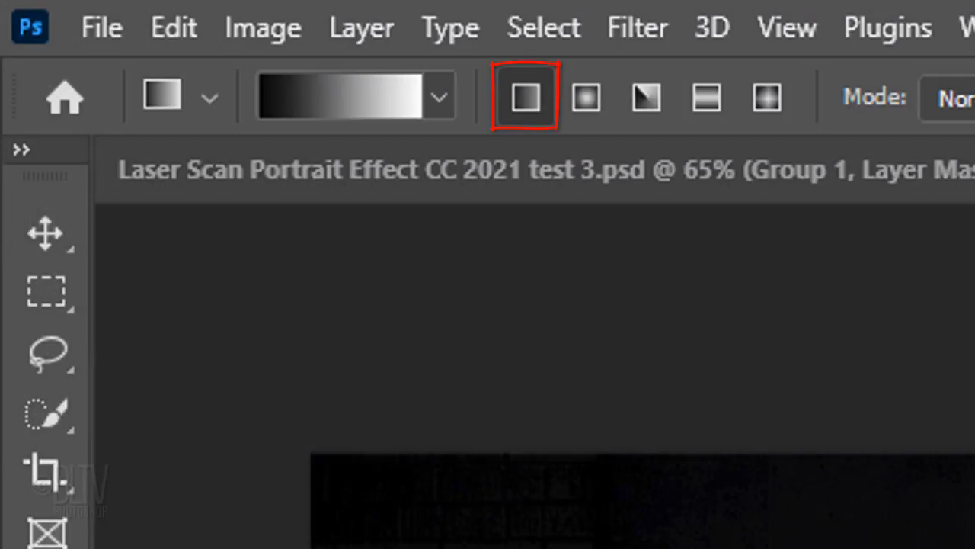
{"action": "left_click", "coordinate": [444, 95]}
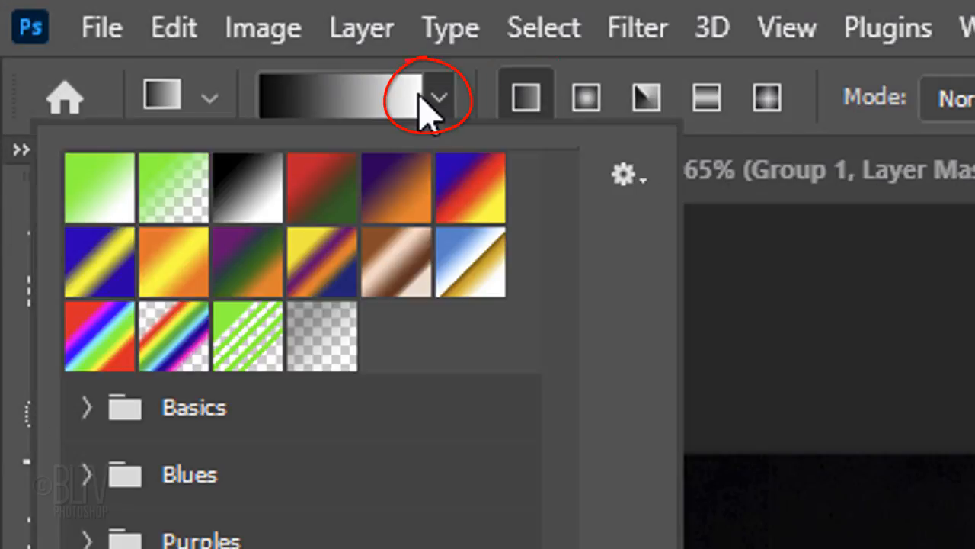
{"action": "left_click", "coordinate": [253, 186]}
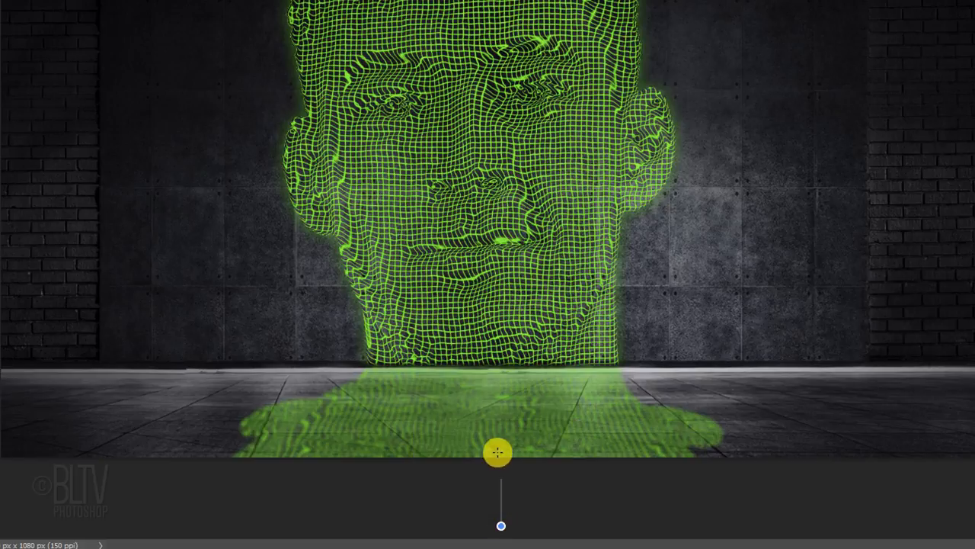
{"action": "left_click_drag", "start_coordinate": [497, 452], "coordinate": [496, 372]}
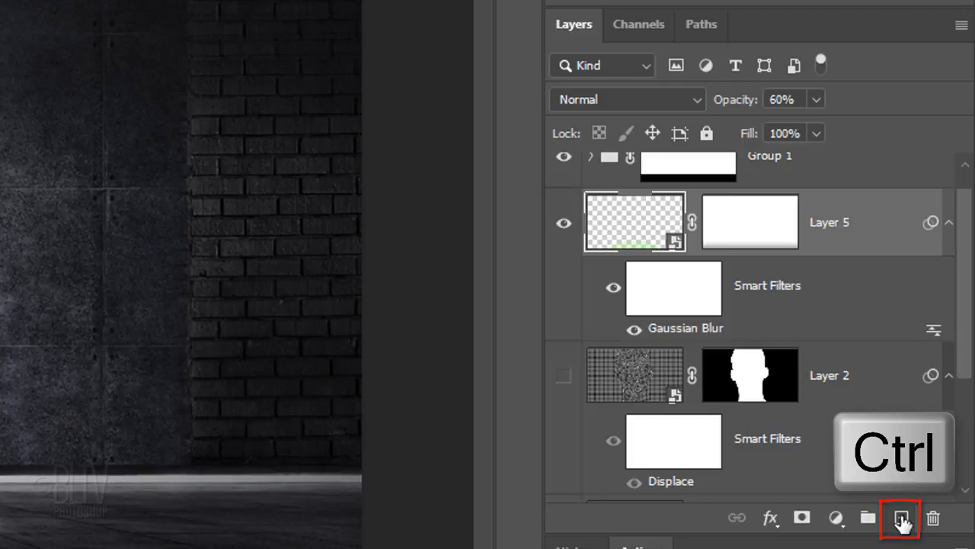
Step: Add Layer 6 below the reflection and paint a soft green radial gradient on it
{"action": "left_click", "coordinate": [895, 518]}
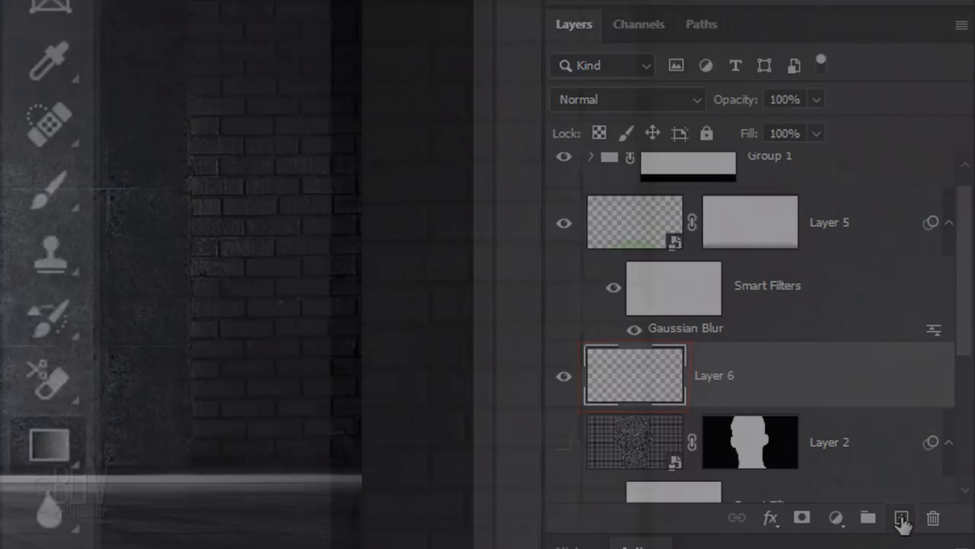
{"action": "left_click", "coordinate": [46, 197]}
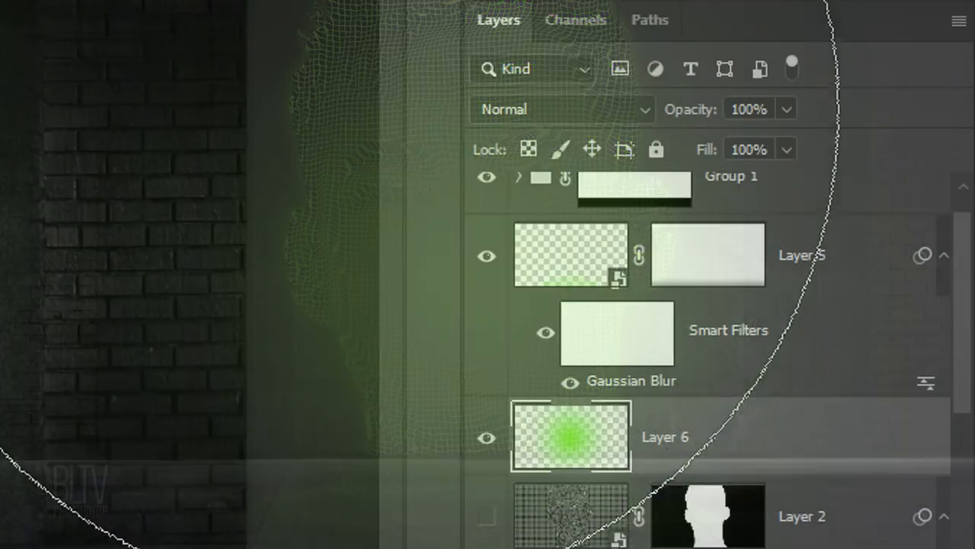
{"action": "left_click", "coordinate": [560, 109]}
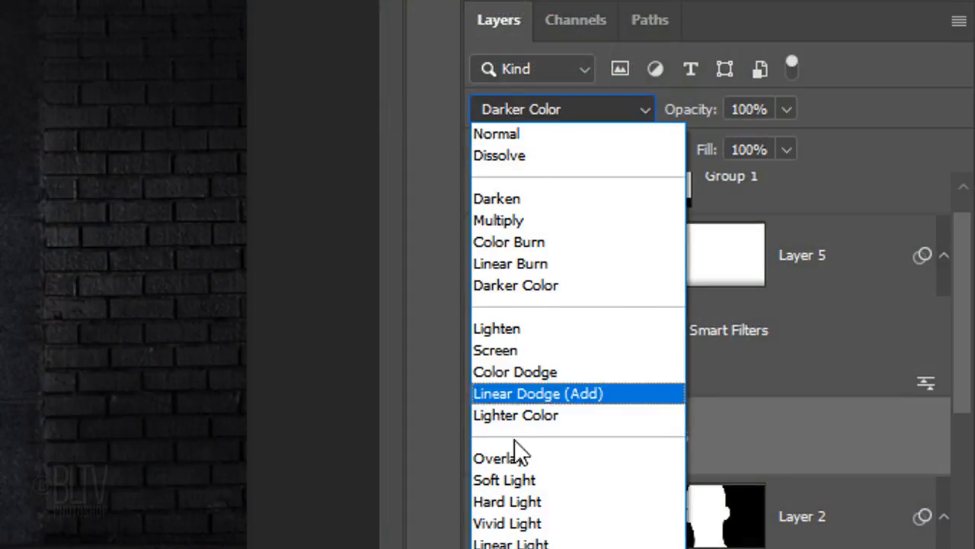